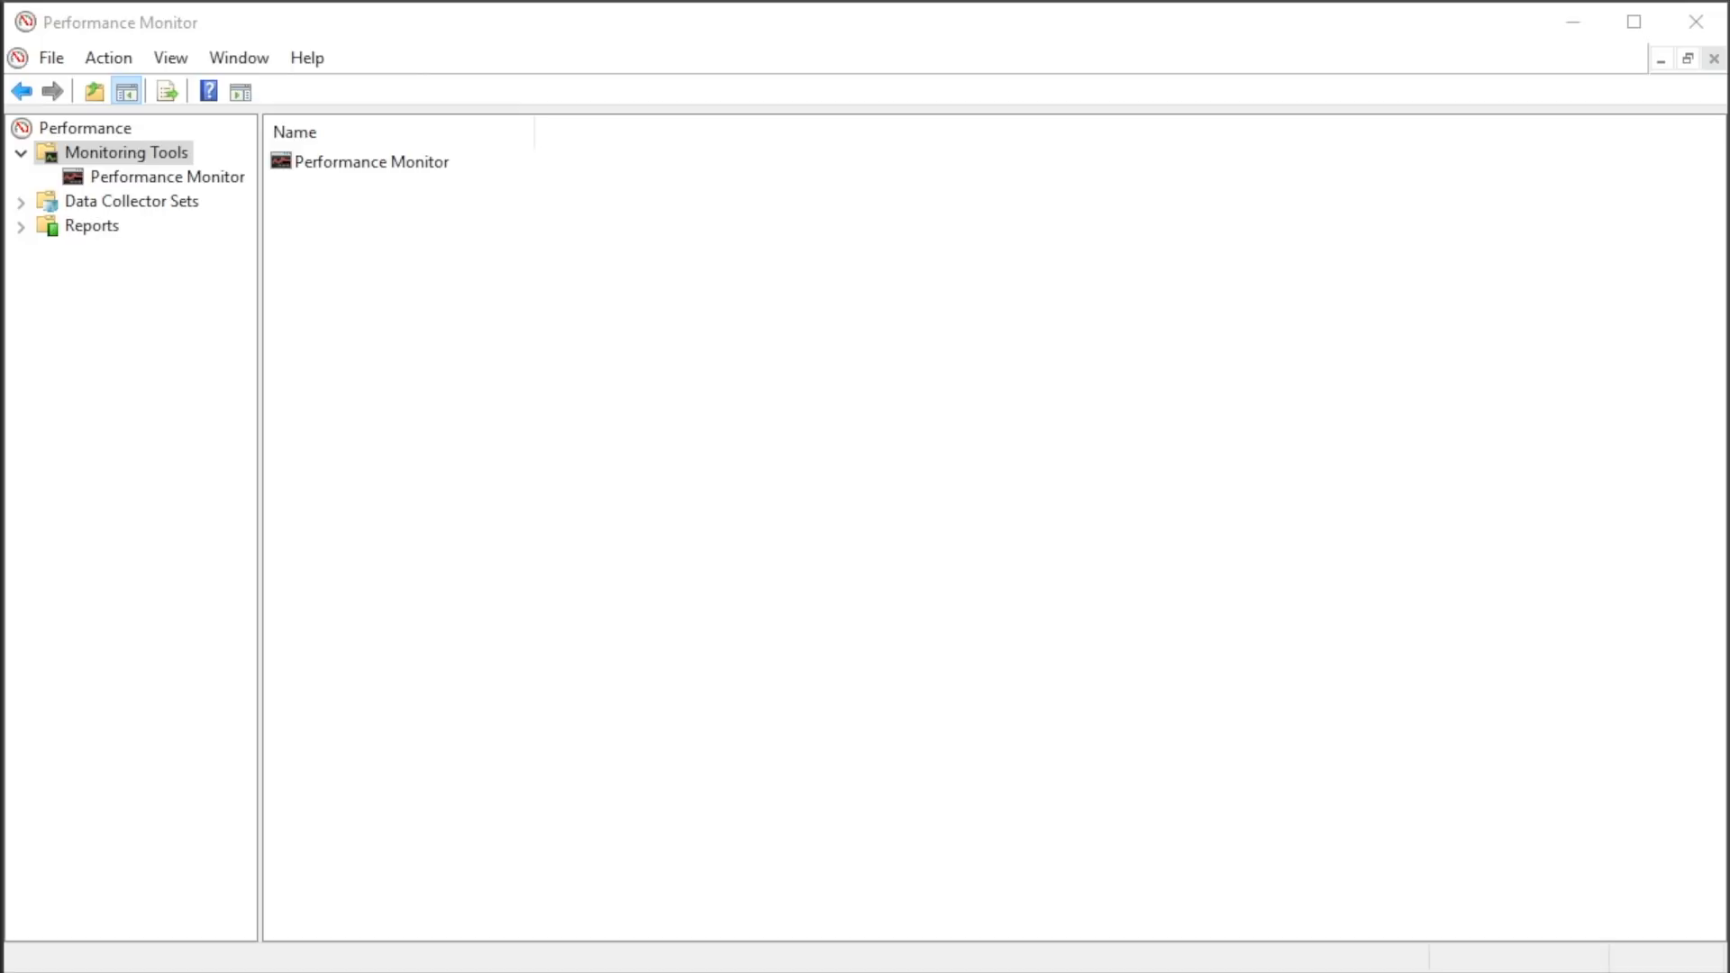
{"action": "mouse_move", "coordinate": [920, 210]}
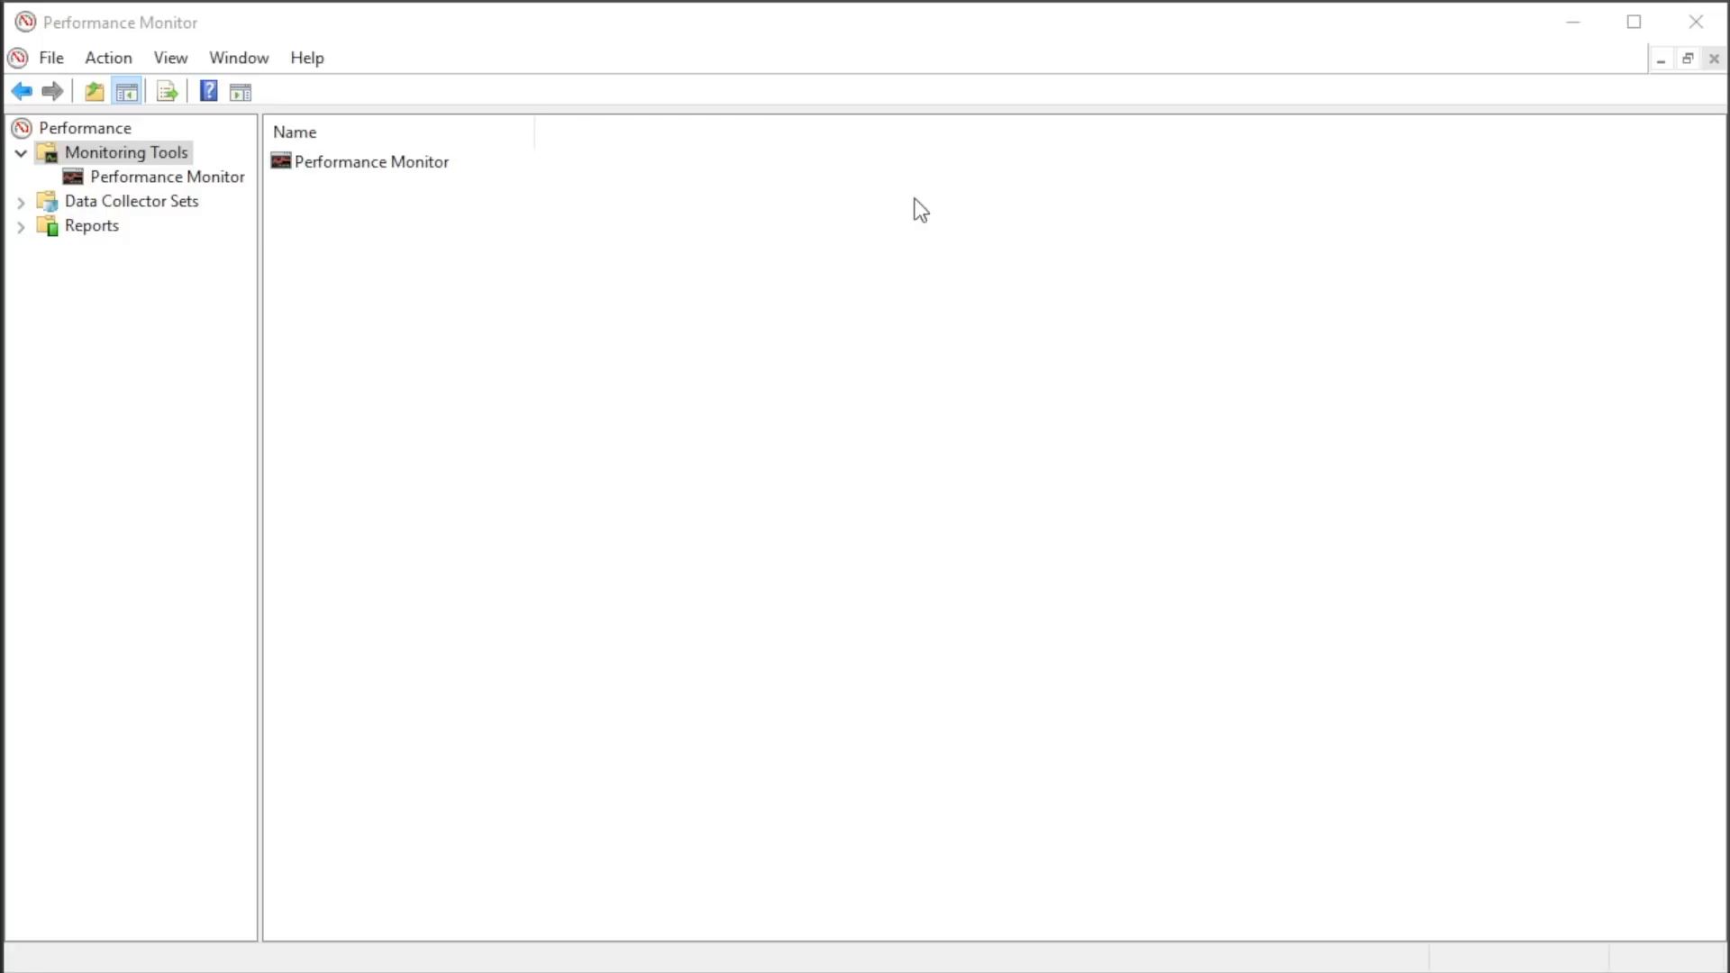
{"action": "mouse_move", "coordinate": [511, 300]}
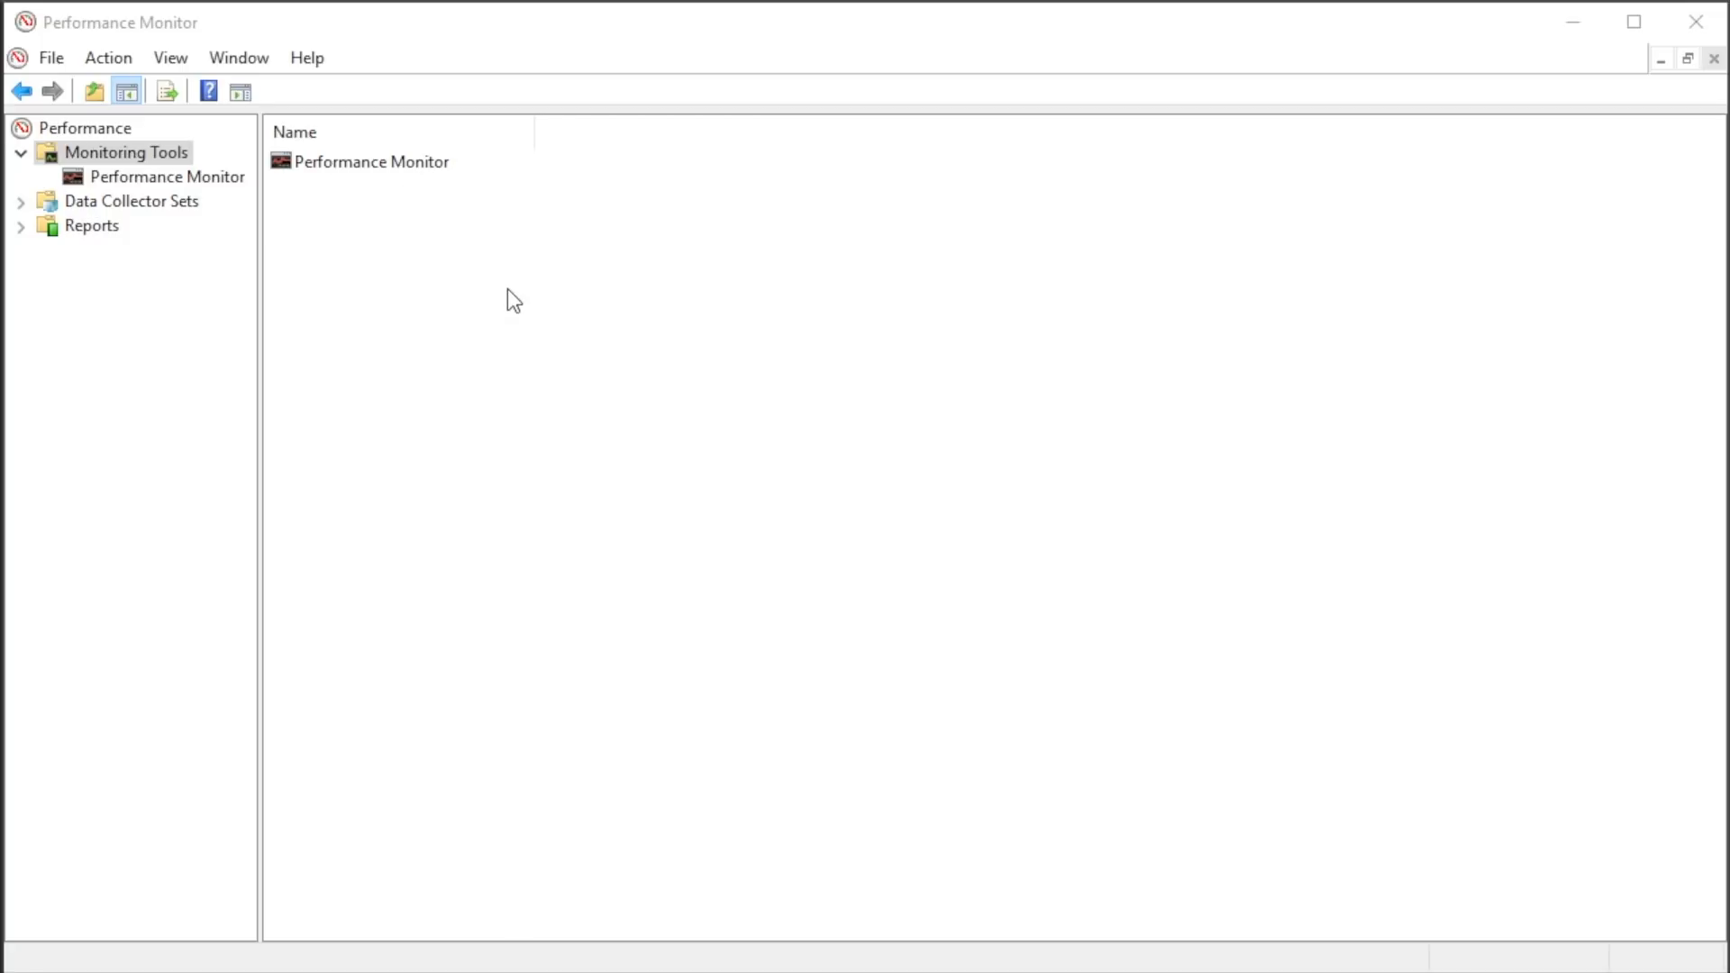
Show the real-time Performance Monitor graph of total % Processor Time.
{"action": "left_click", "coordinate": [169, 177]}
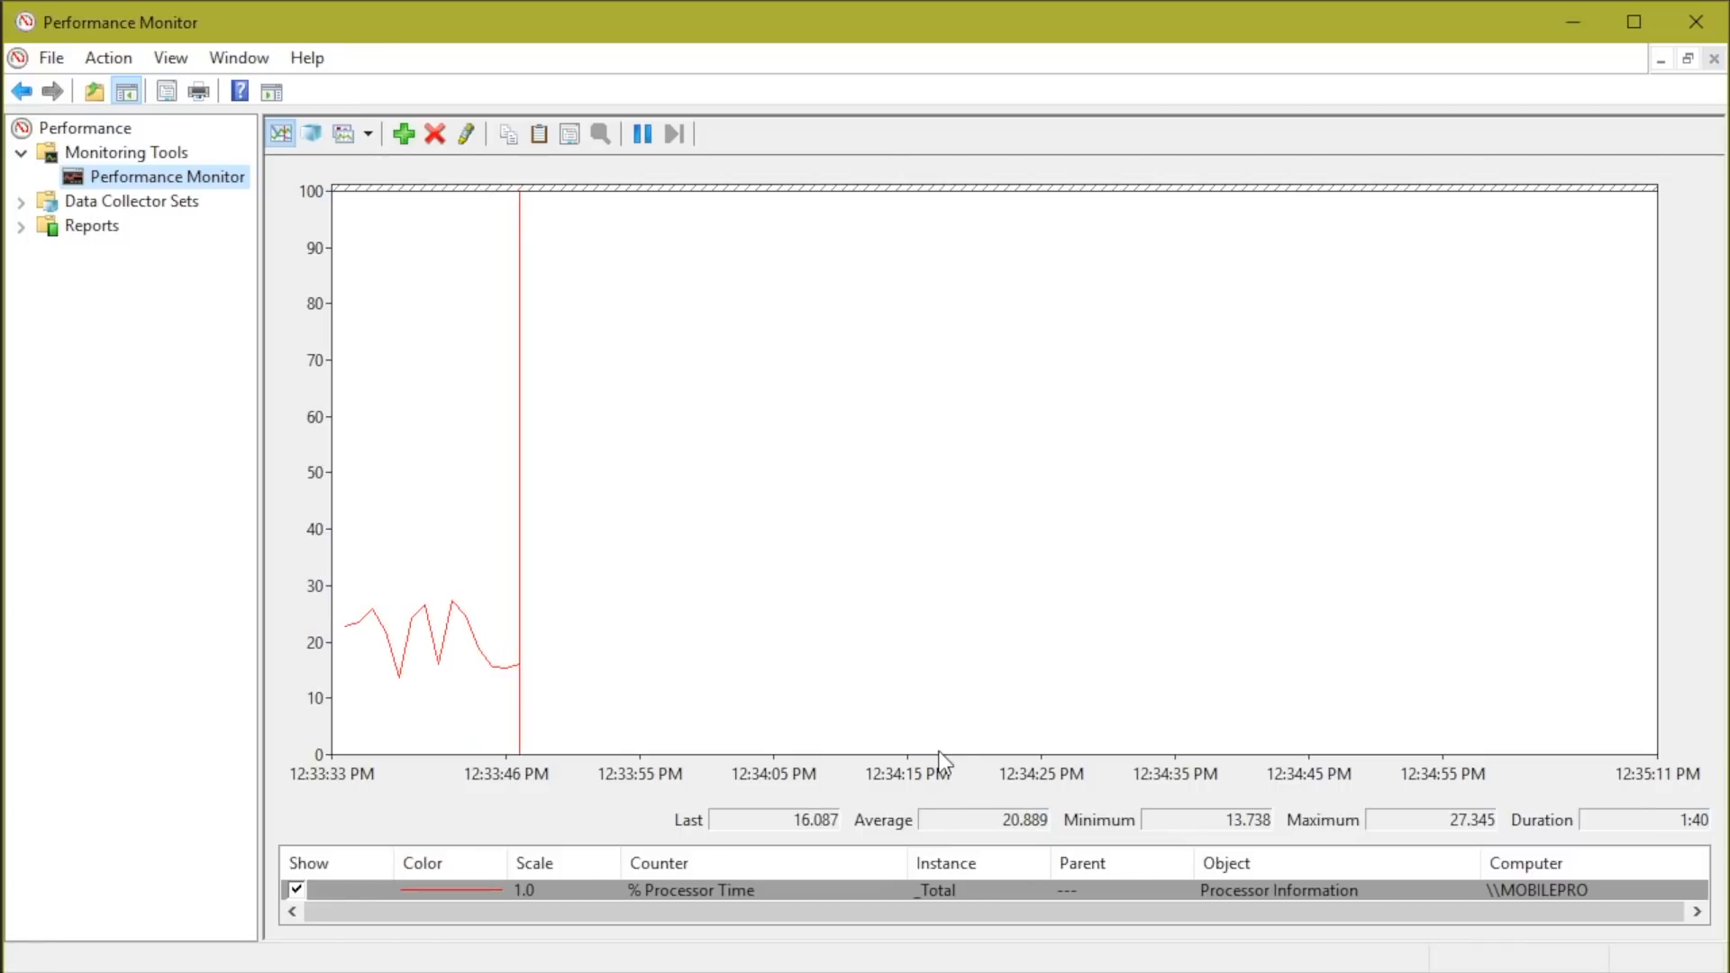
{"action": "mouse_move", "coordinate": [850, 678]}
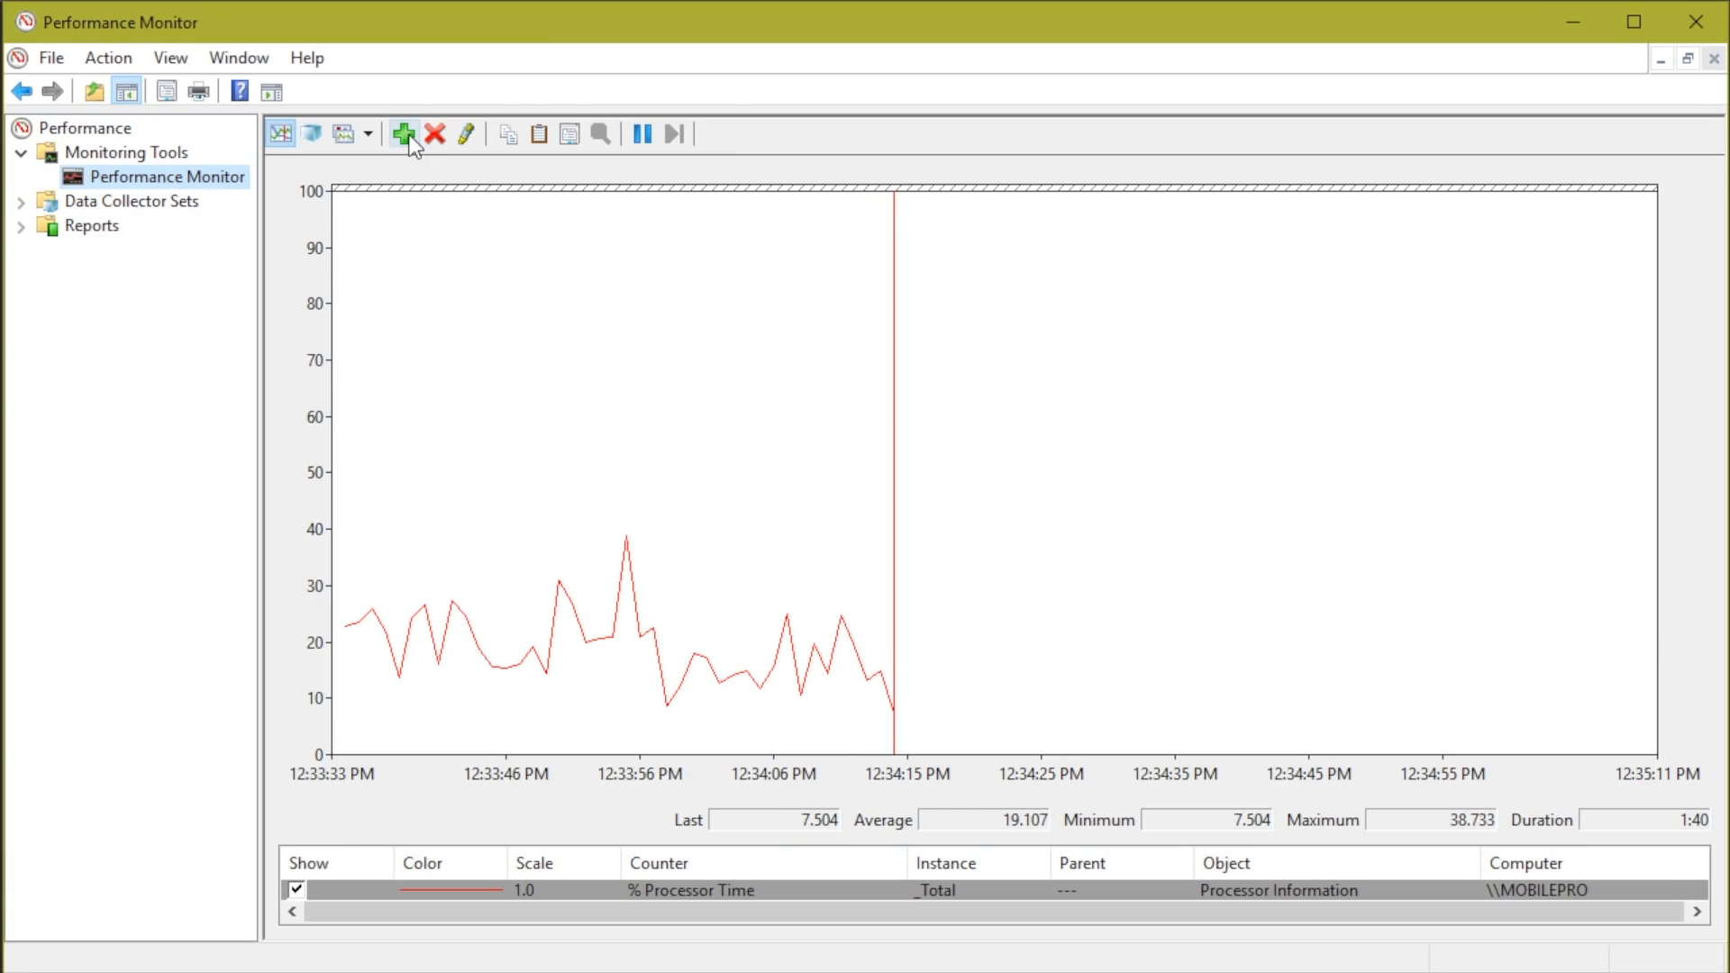
Add Memory's % Committed Bytes In Use counter to the Performance Monitor graph.
{"action": "left_click", "coordinate": [403, 134]}
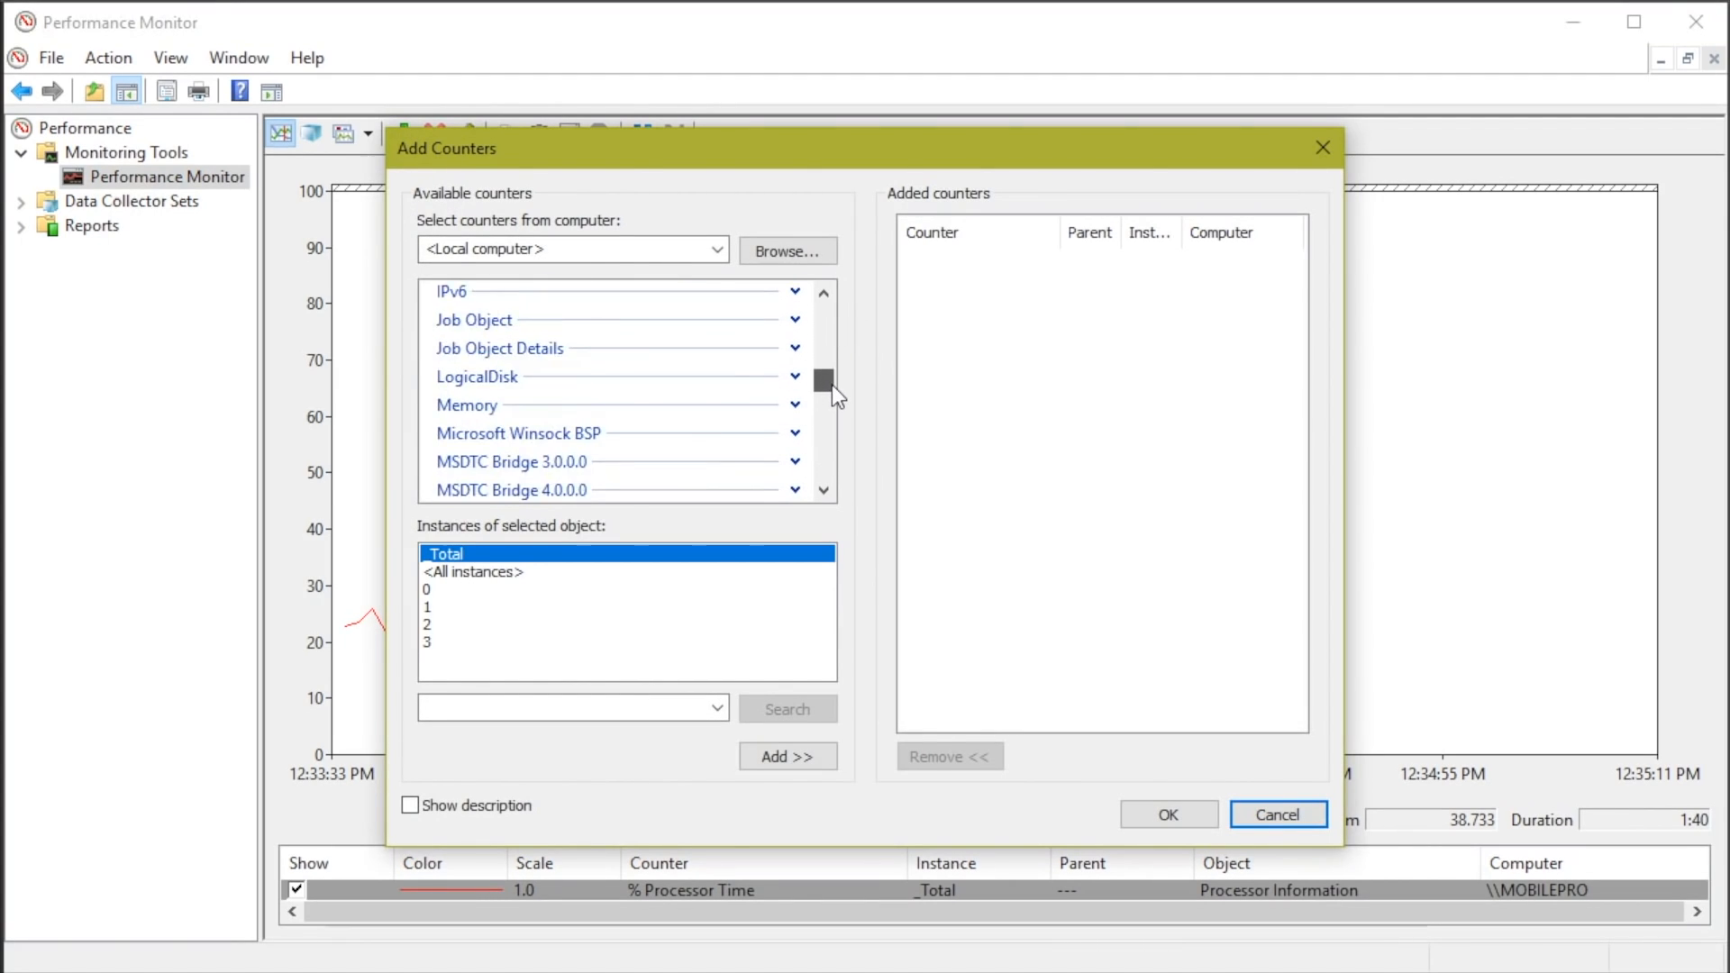
{"action": "scroll", "scroll_direction": "down", "scroll_amount": 3}
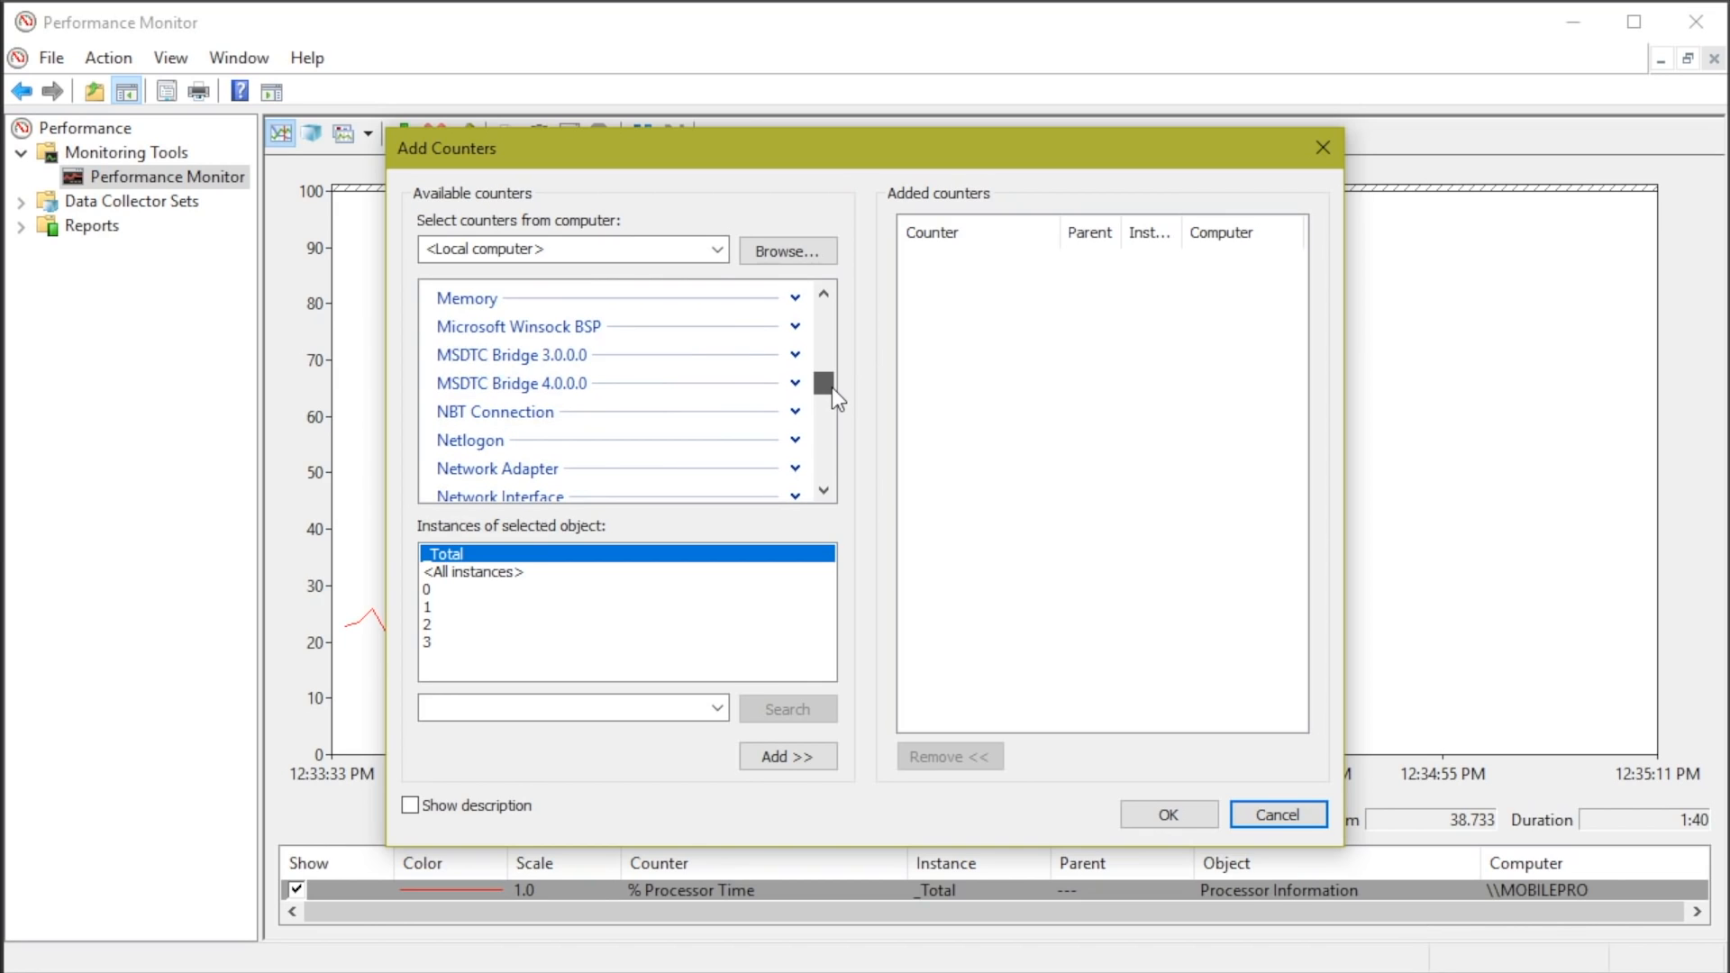
{"action": "left_click", "coordinate": [793, 298]}
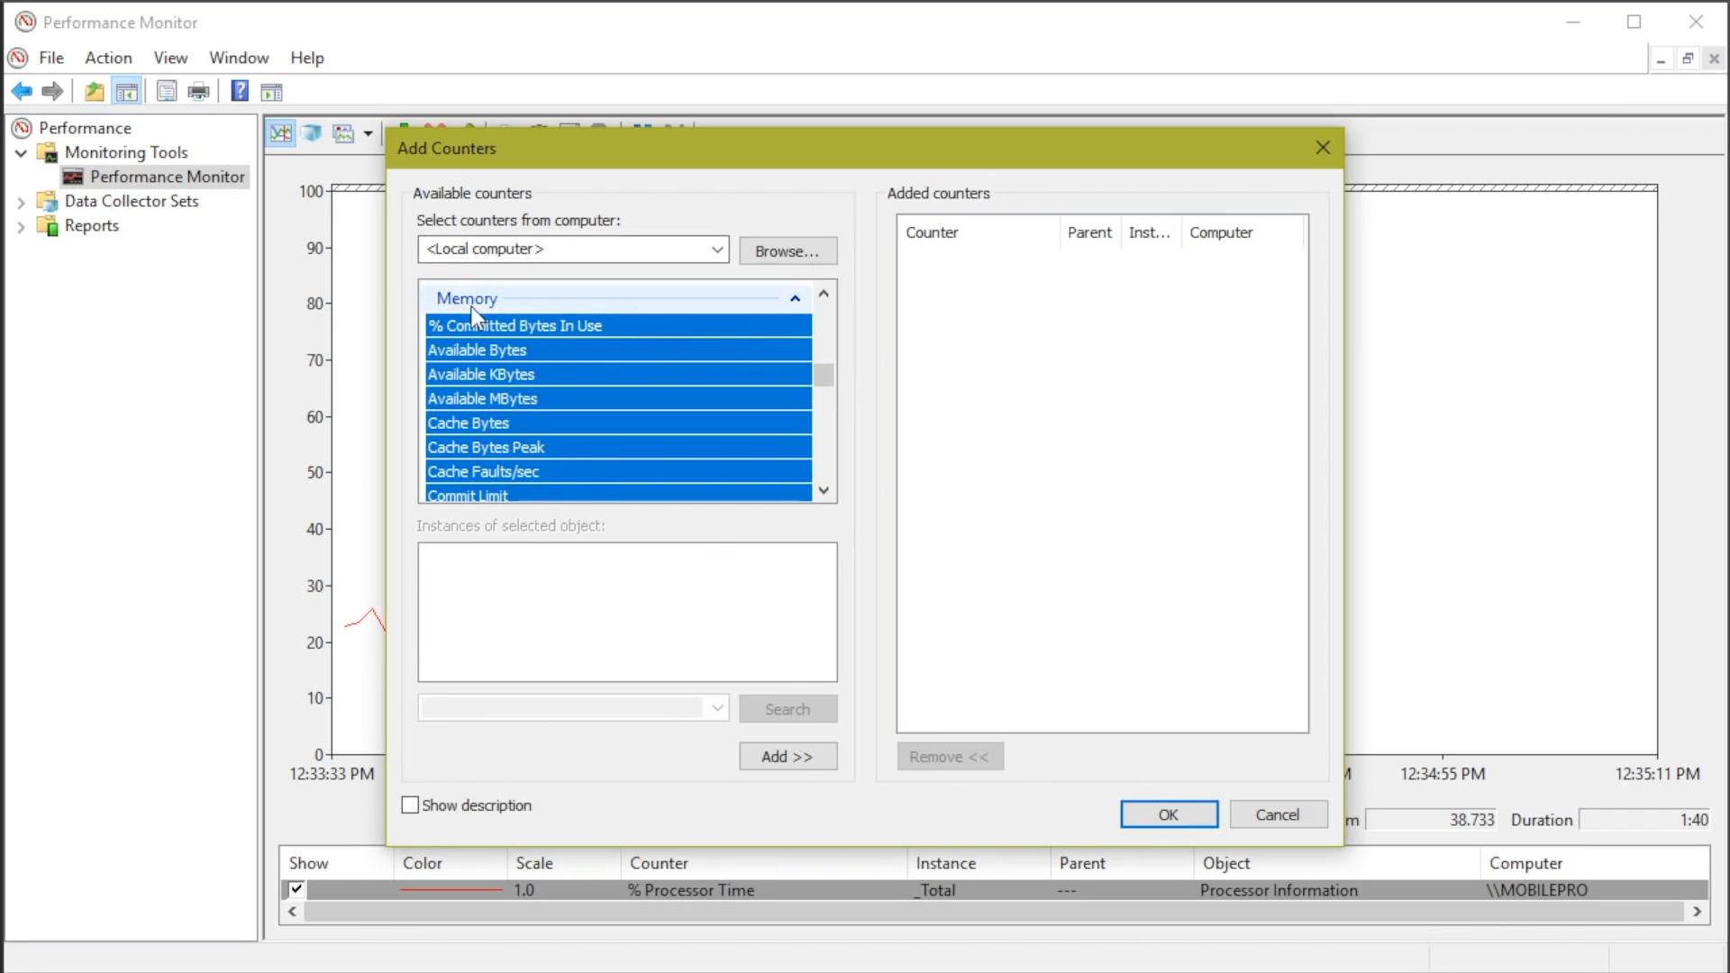
{"action": "left_click", "coordinate": [515, 324]}
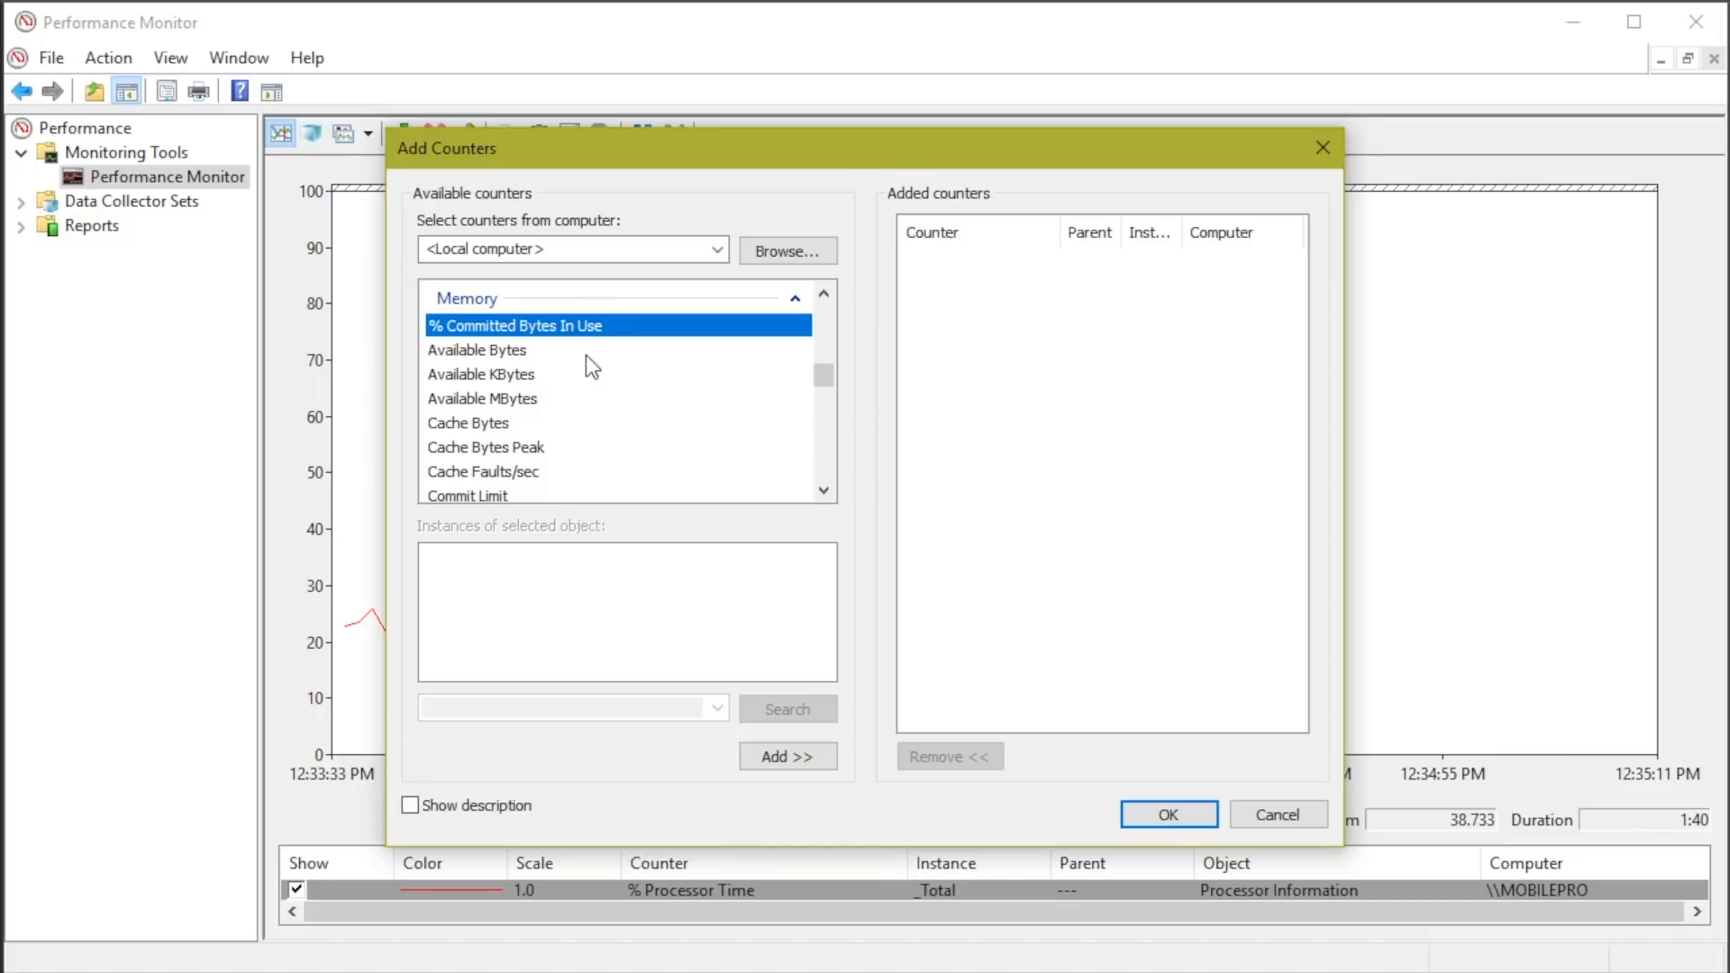
{"action": "left_click", "coordinate": [786, 757]}
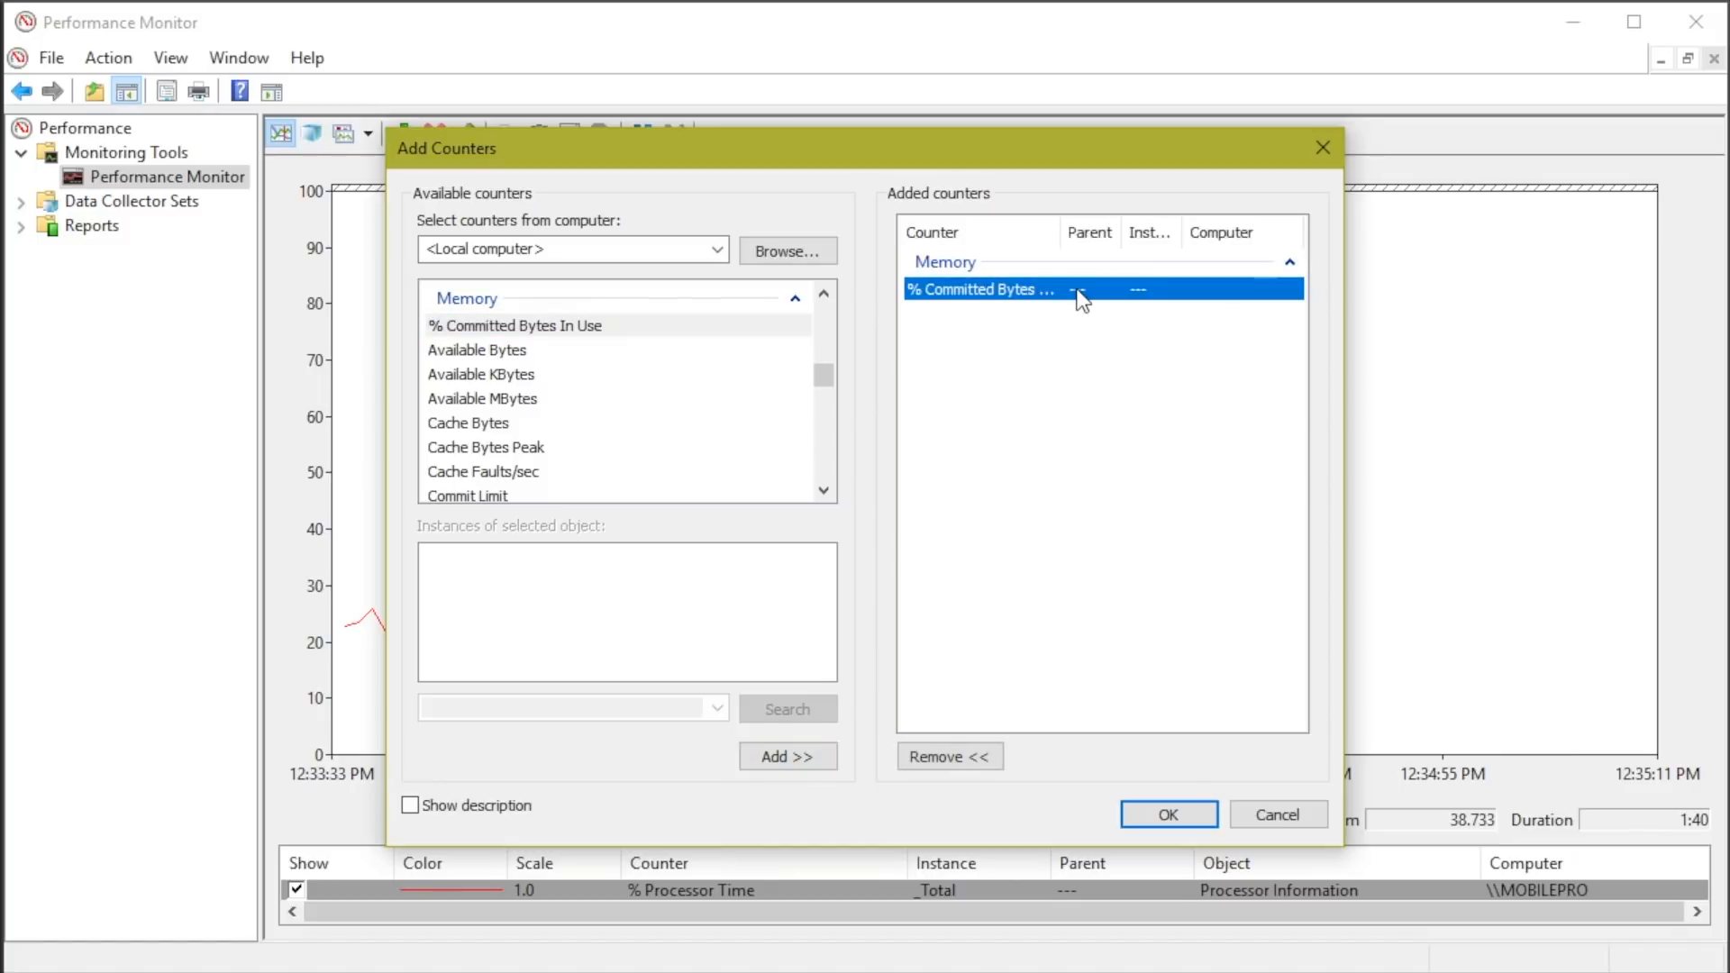
{"action": "left_click", "coordinate": [1168, 815]}
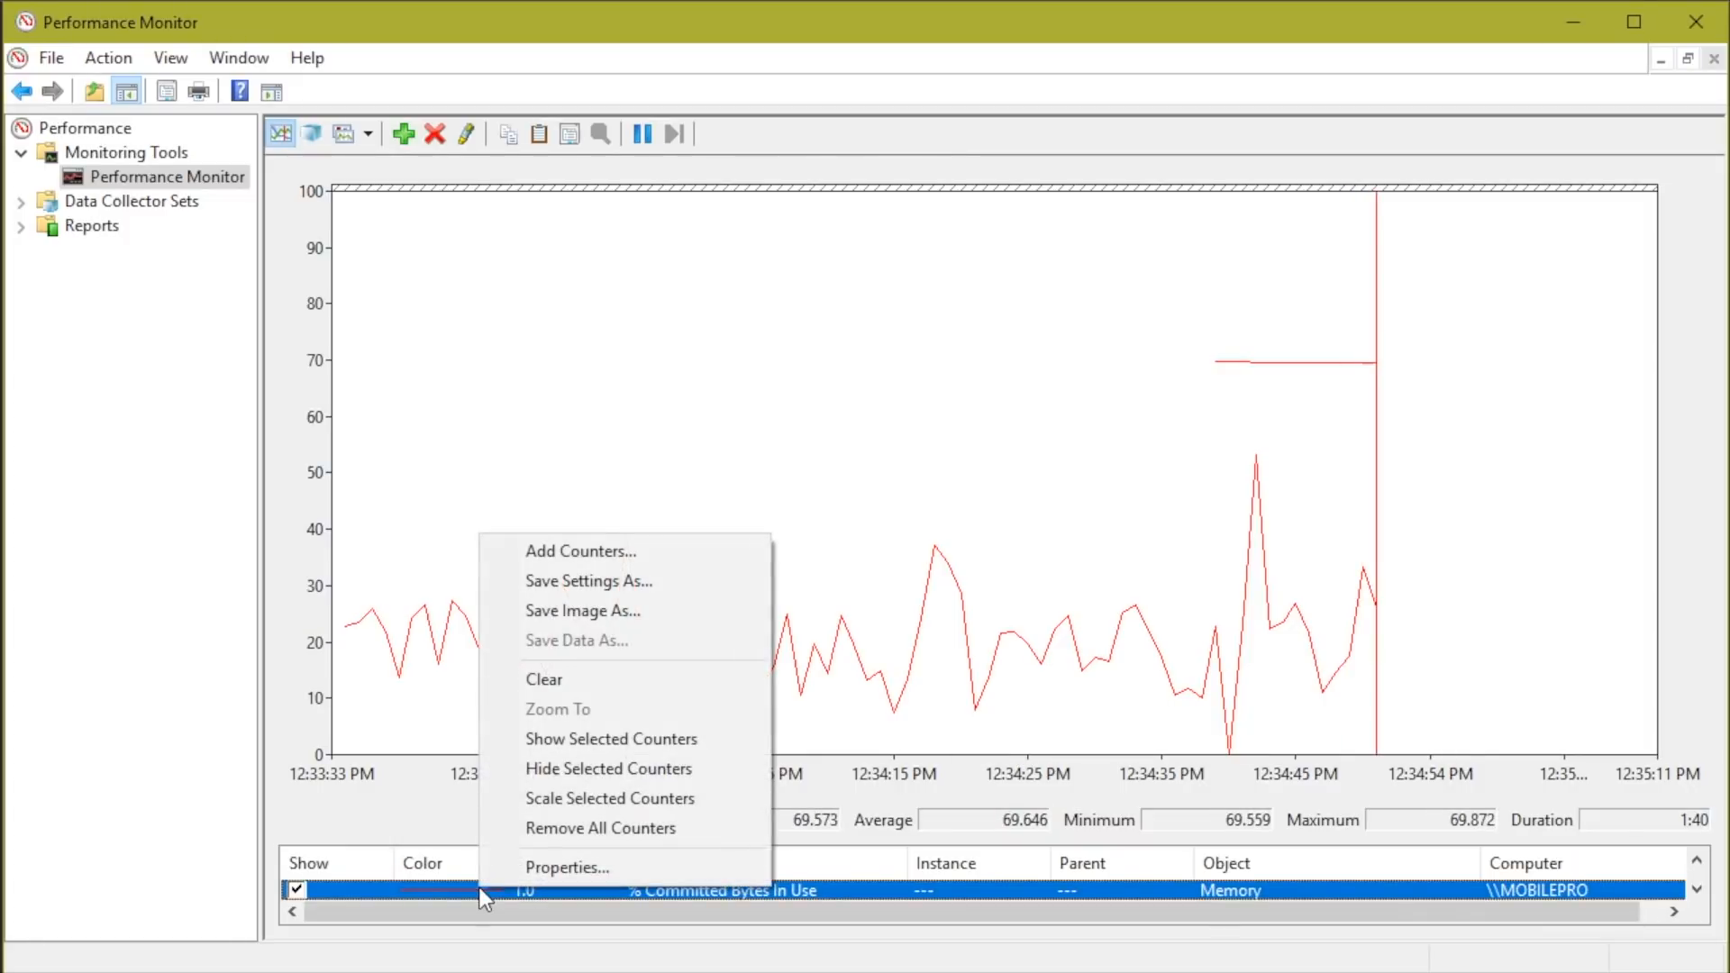
Set the % Committed Bytes In Use counter's line colour to blue.
{"action": "left_click", "coordinate": [565, 867]}
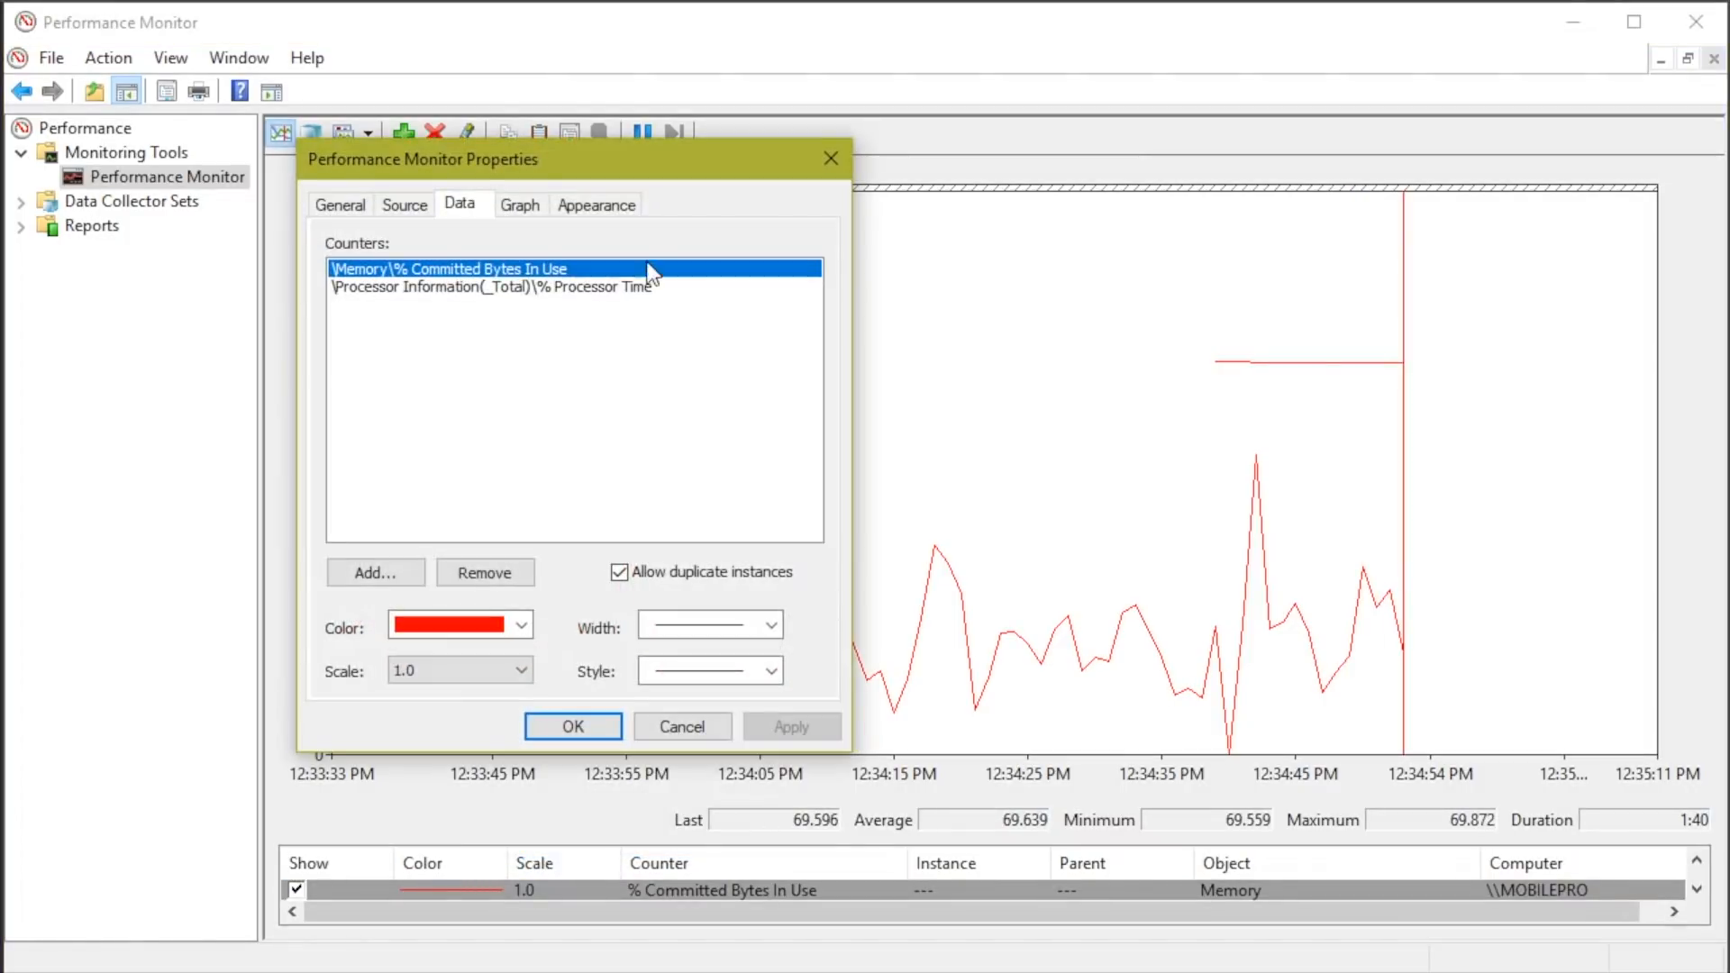
{"action": "left_click", "coordinate": [830, 608]}
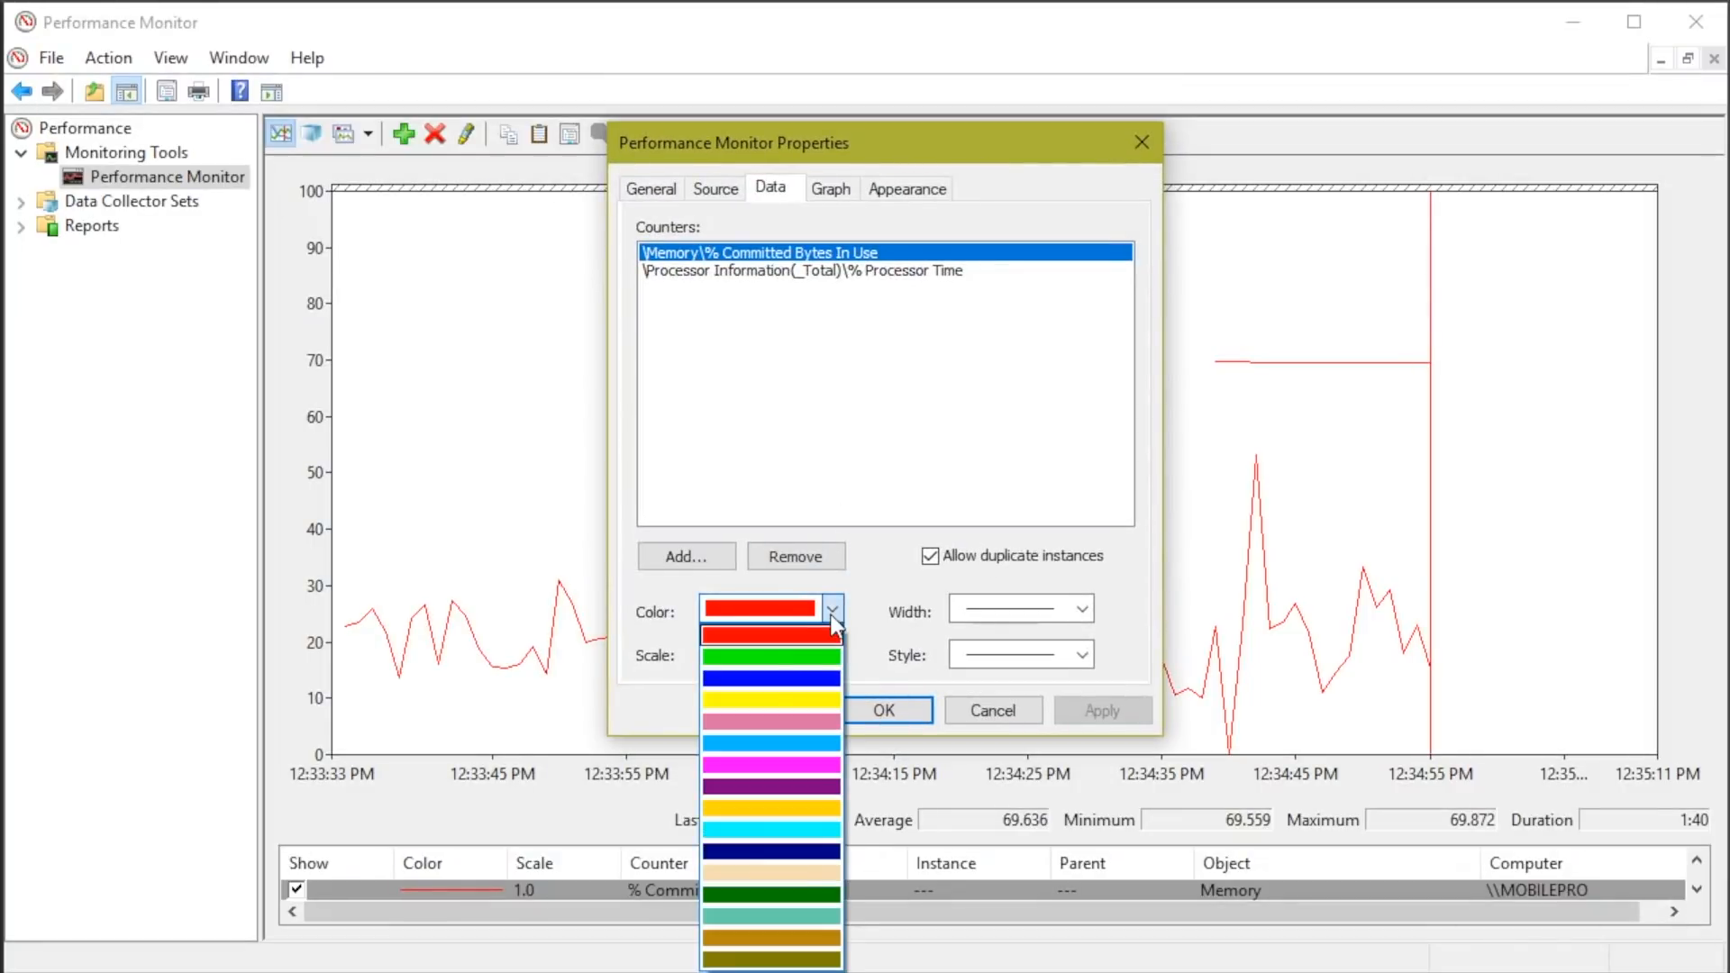
{"action": "left_click", "coordinate": [768, 677]}
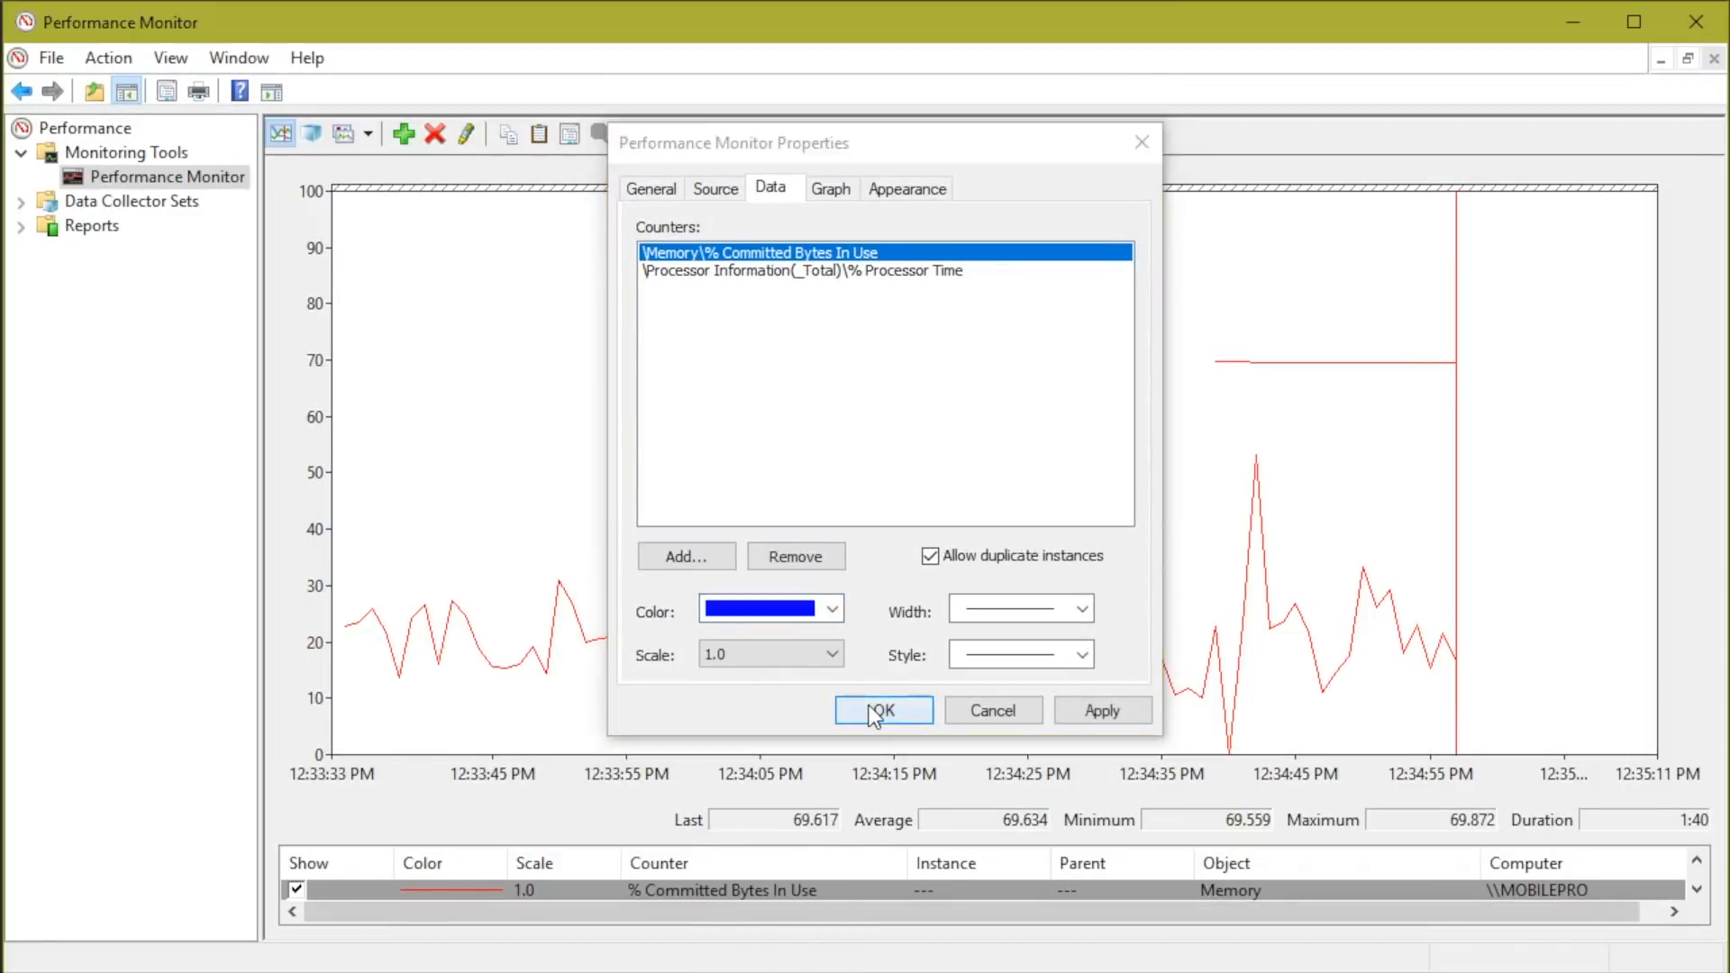
{"action": "left_click", "coordinate": [881, 709]}
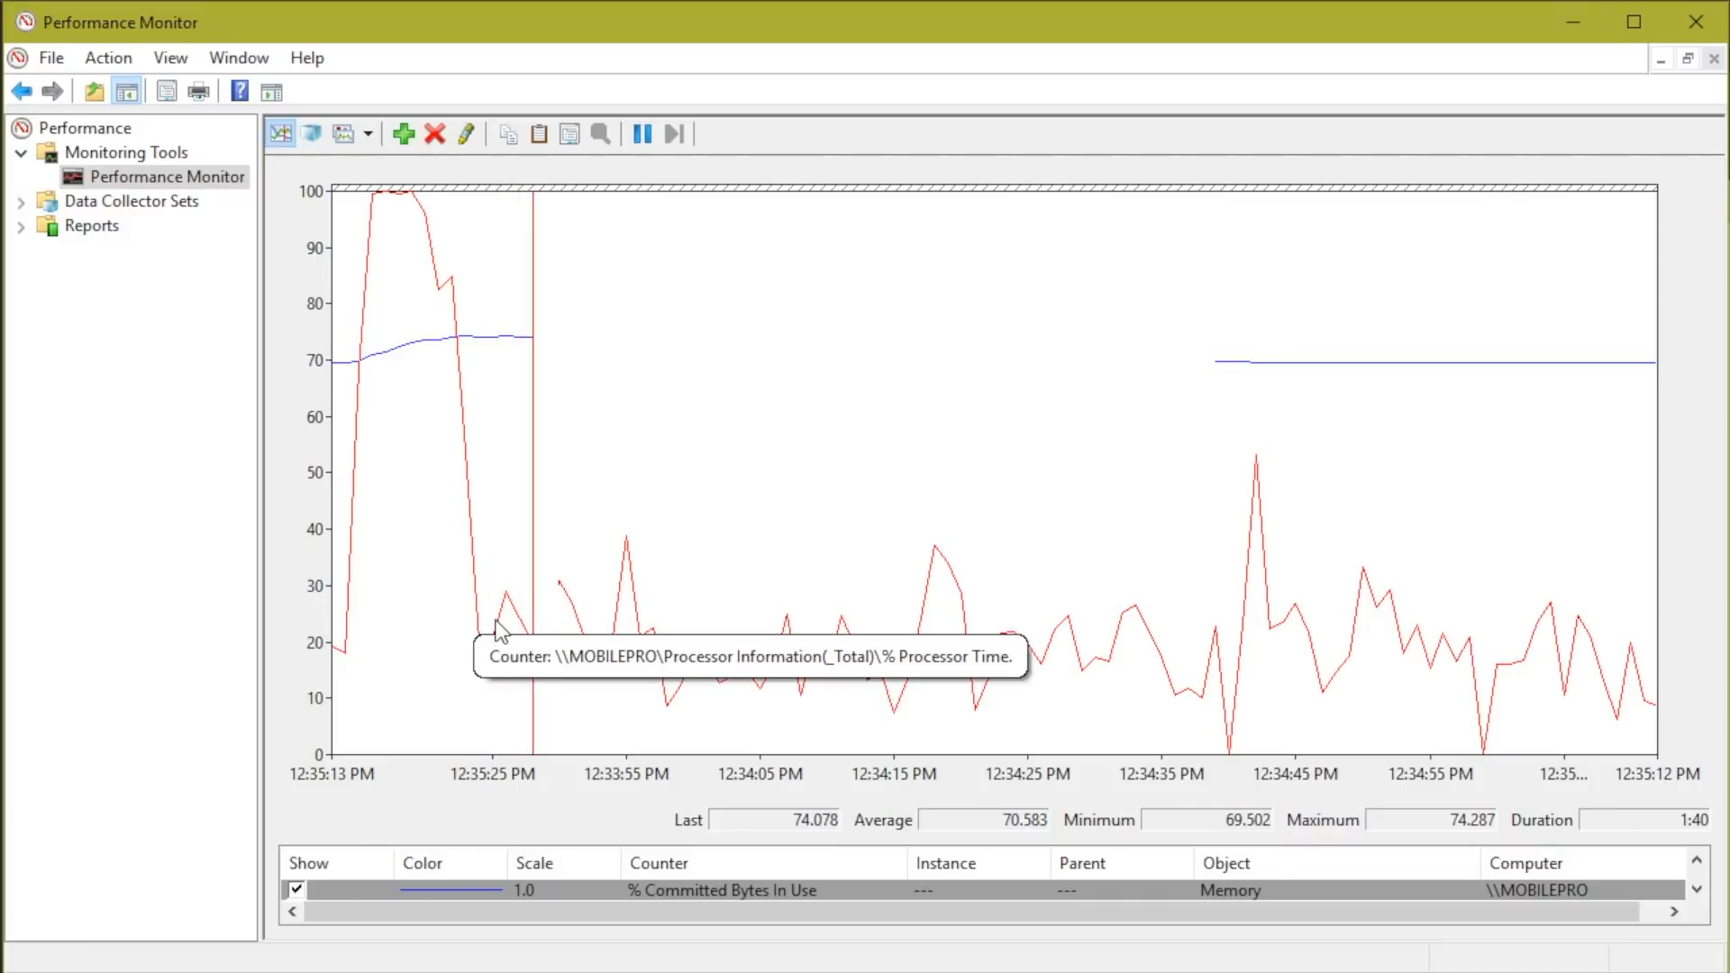
{"action": "mouse_move", "coordinate": [736, 655]}
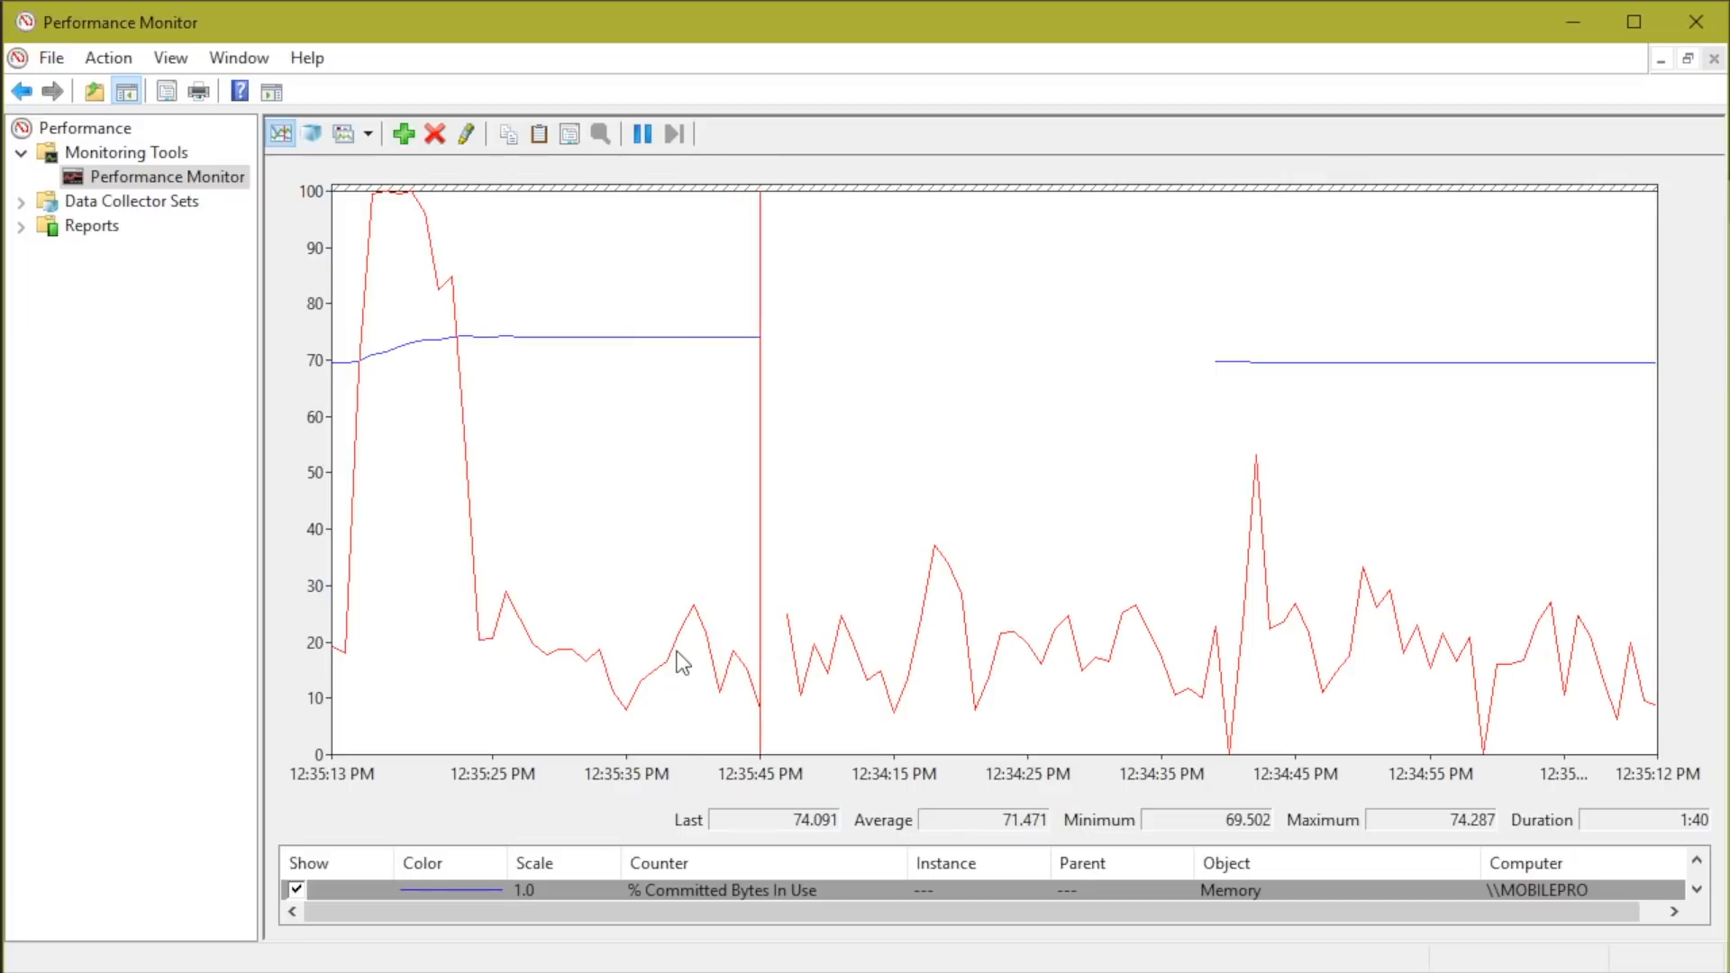
{"action": "mouse_move", "coordinate": [814, 583]}
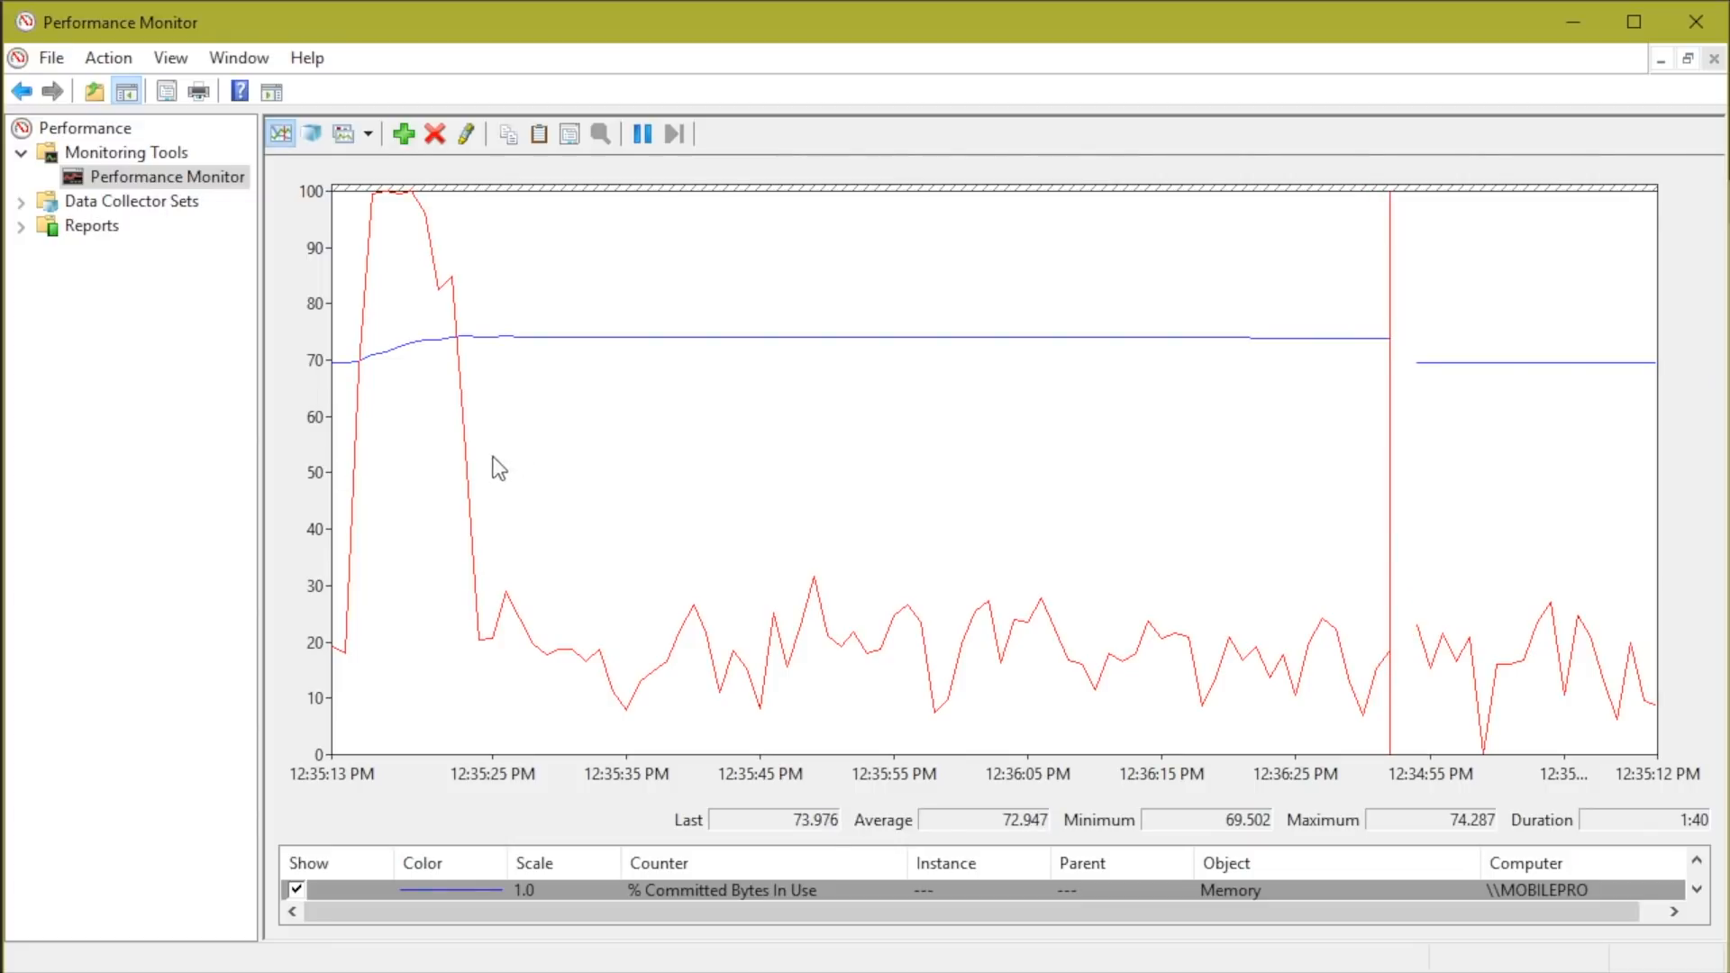
{"action": "mouse_move", "coordinate": [387, 560]}
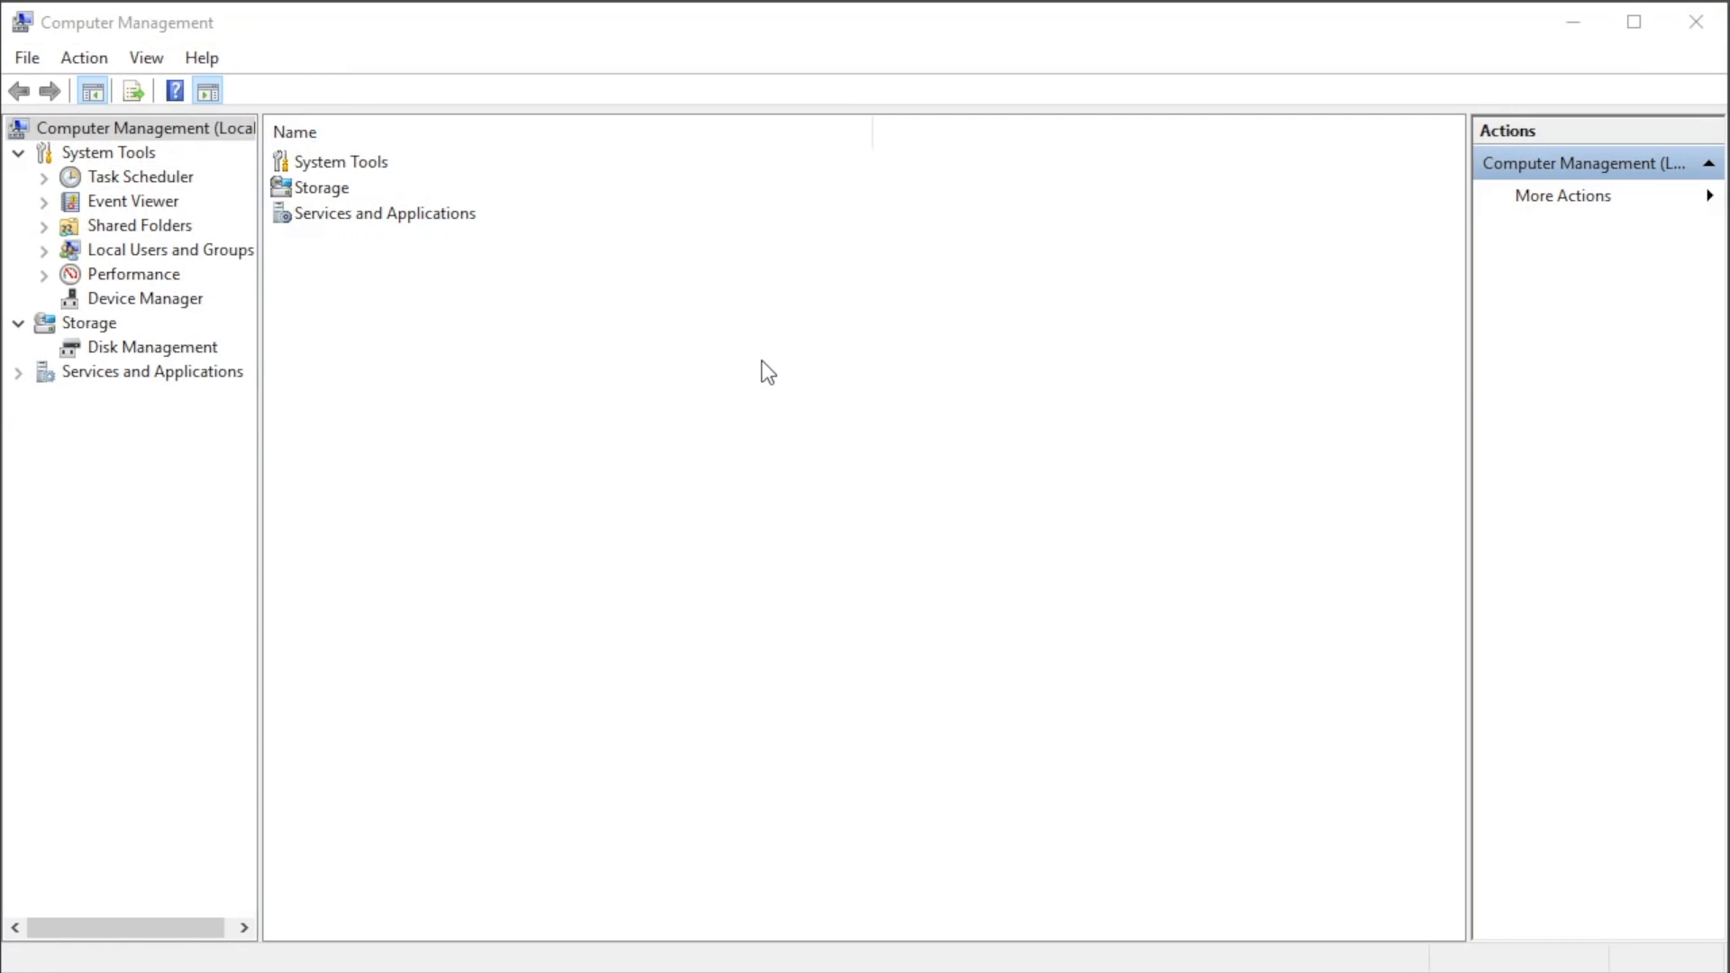
Select Event Viewer, expand it, and select Windows Logs to see the log list with counts.
{"action": "left_click", "coordinate": [132, 201]}
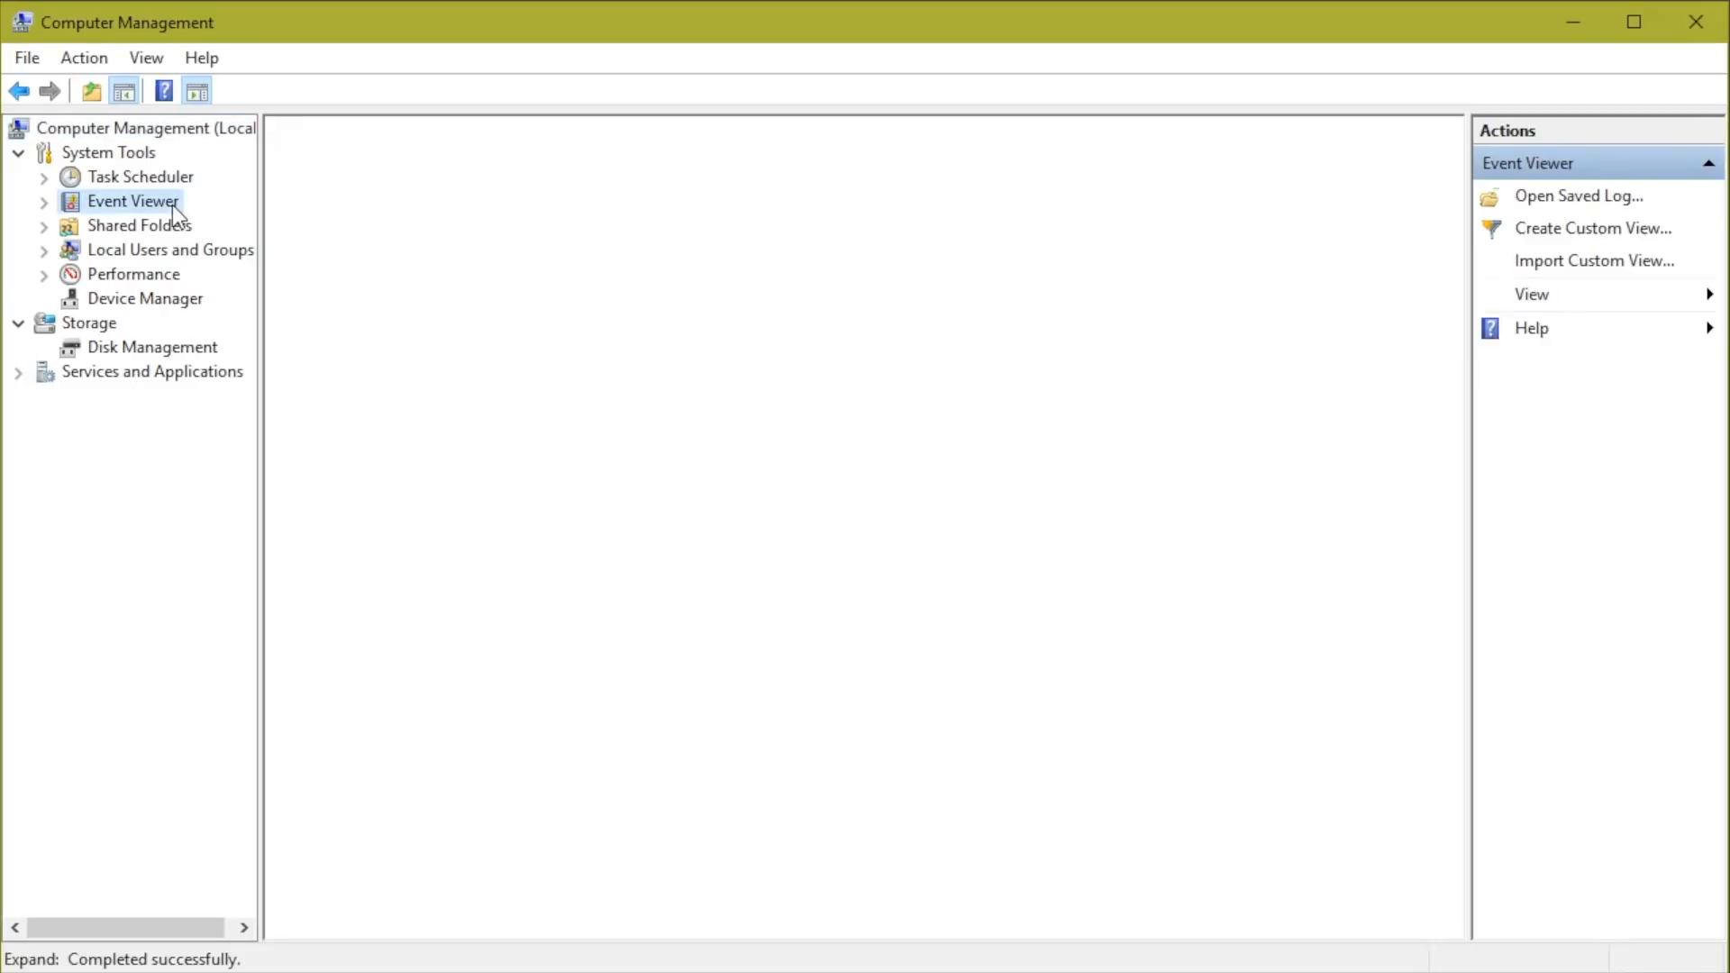
{"action": "left_click", "coordinate": [132, 201]}
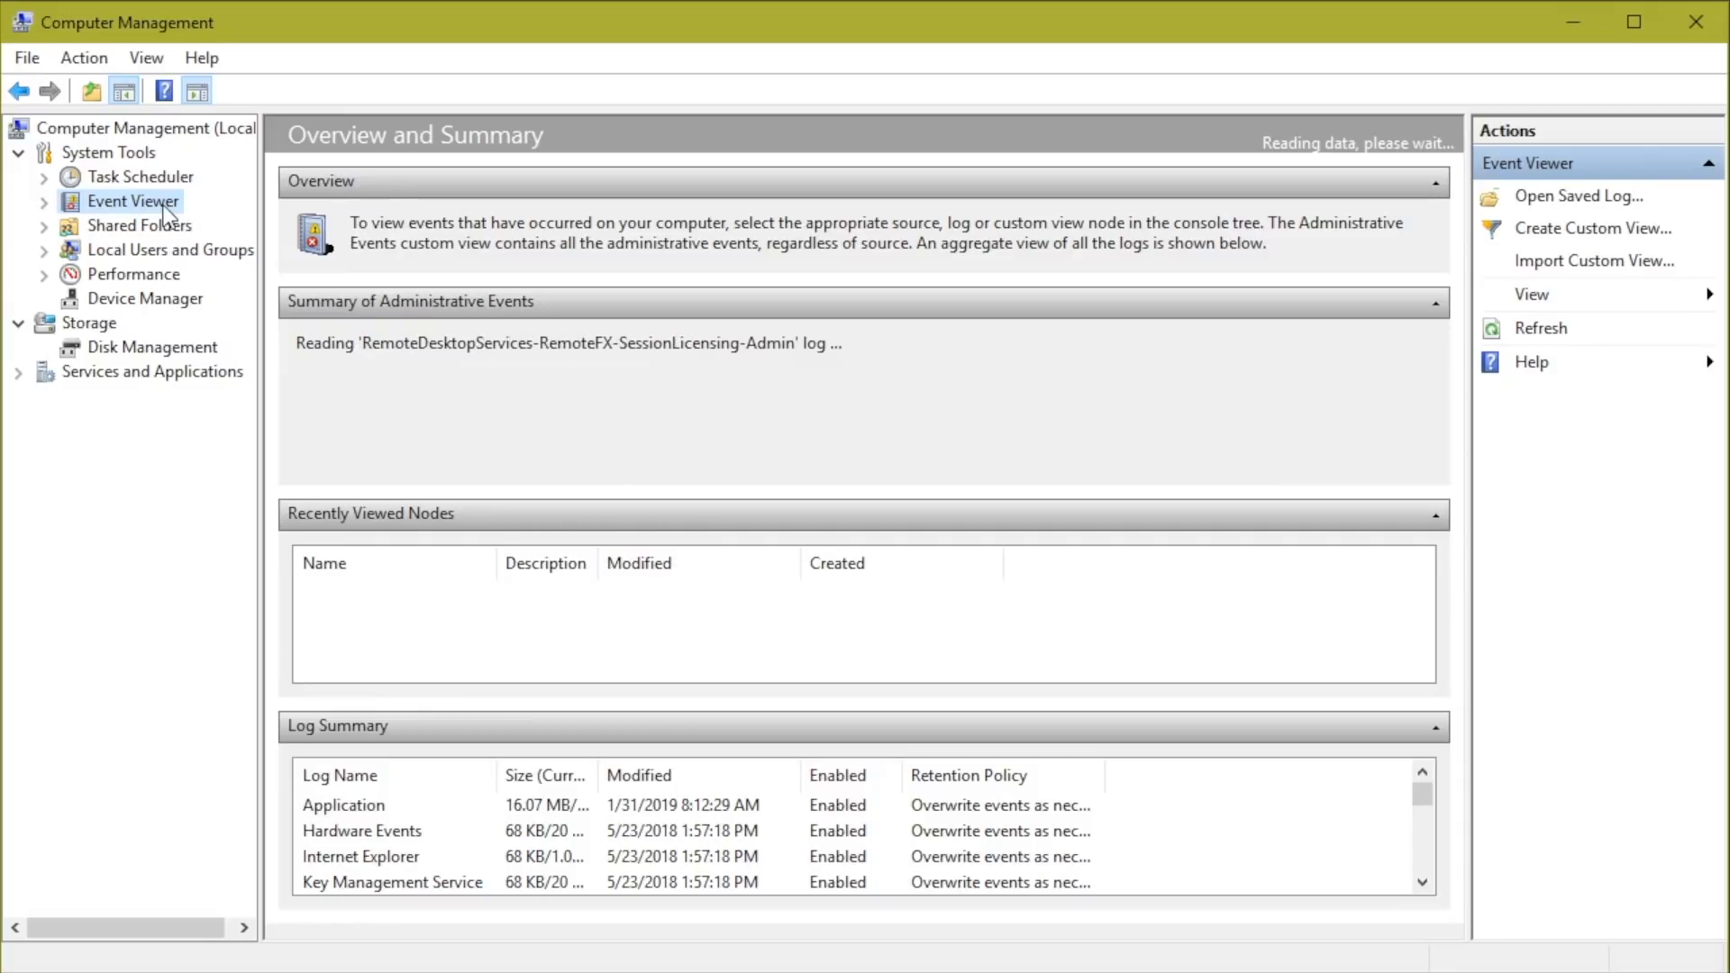
{"action": "mouse_move", "coordinate": [786, 725]}
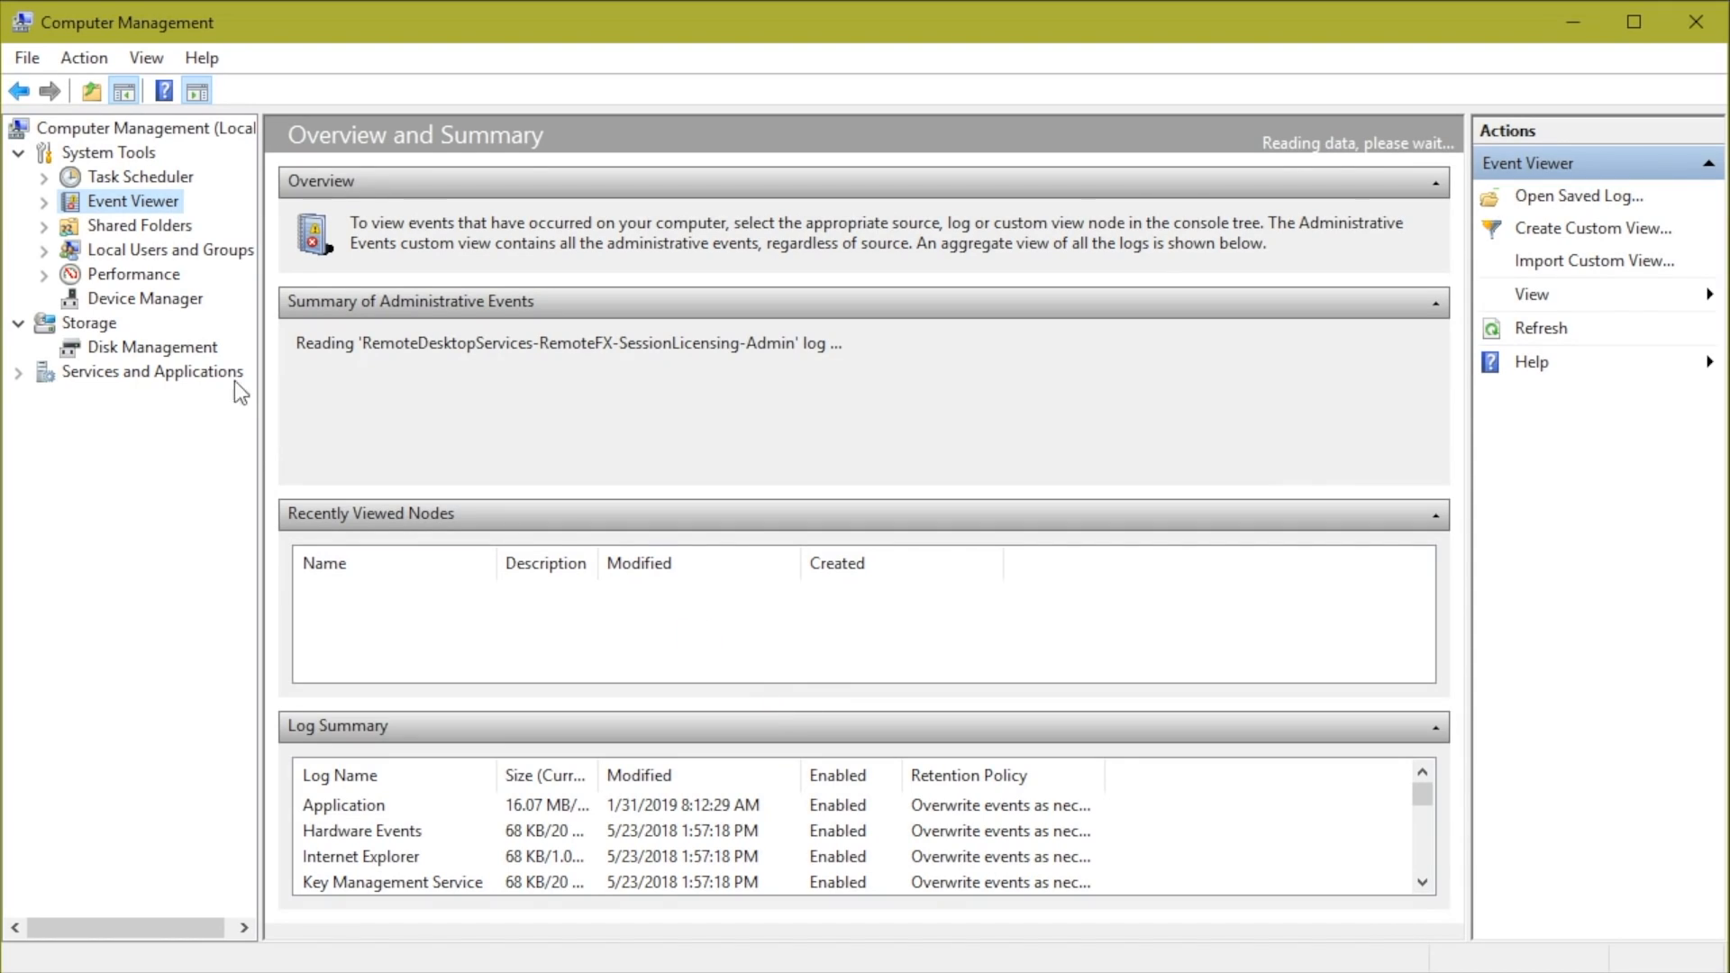
{"action": "left_click", "coordinate": [44, 201]}
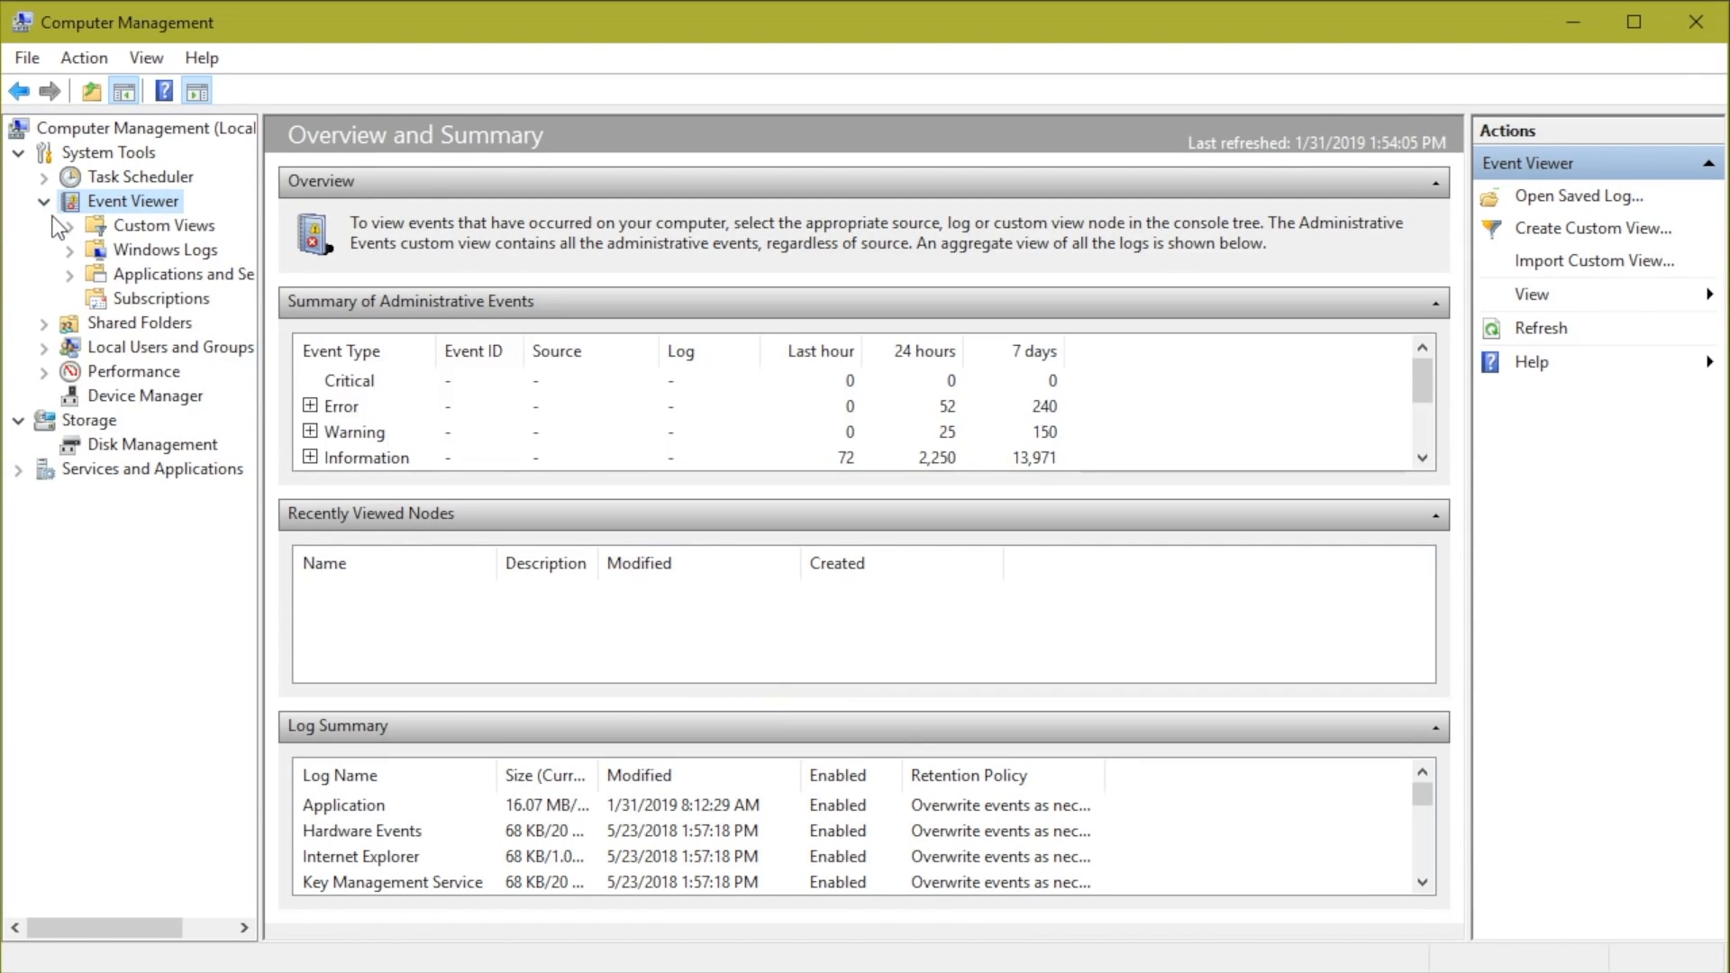
{"action": "left_click", "coordinate": [167, 250]}
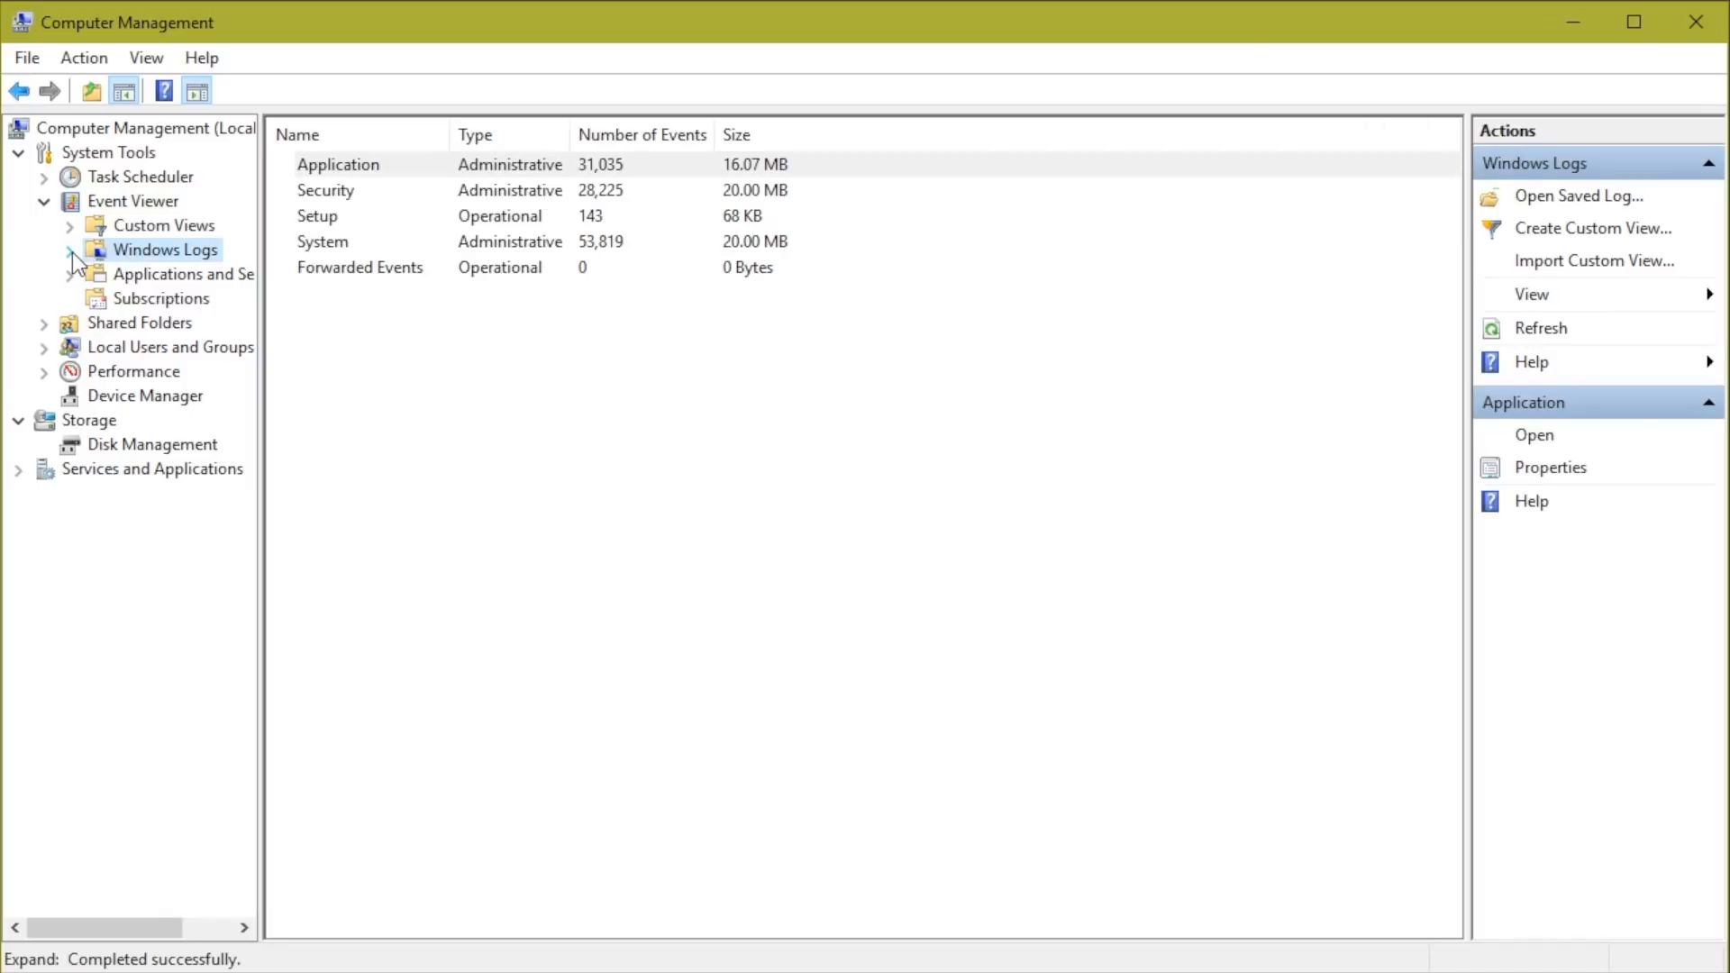
Expand Windows Logs and view the Application, Security, then System log events.
{"action": "left_click", "coordinate": [68, 250]}
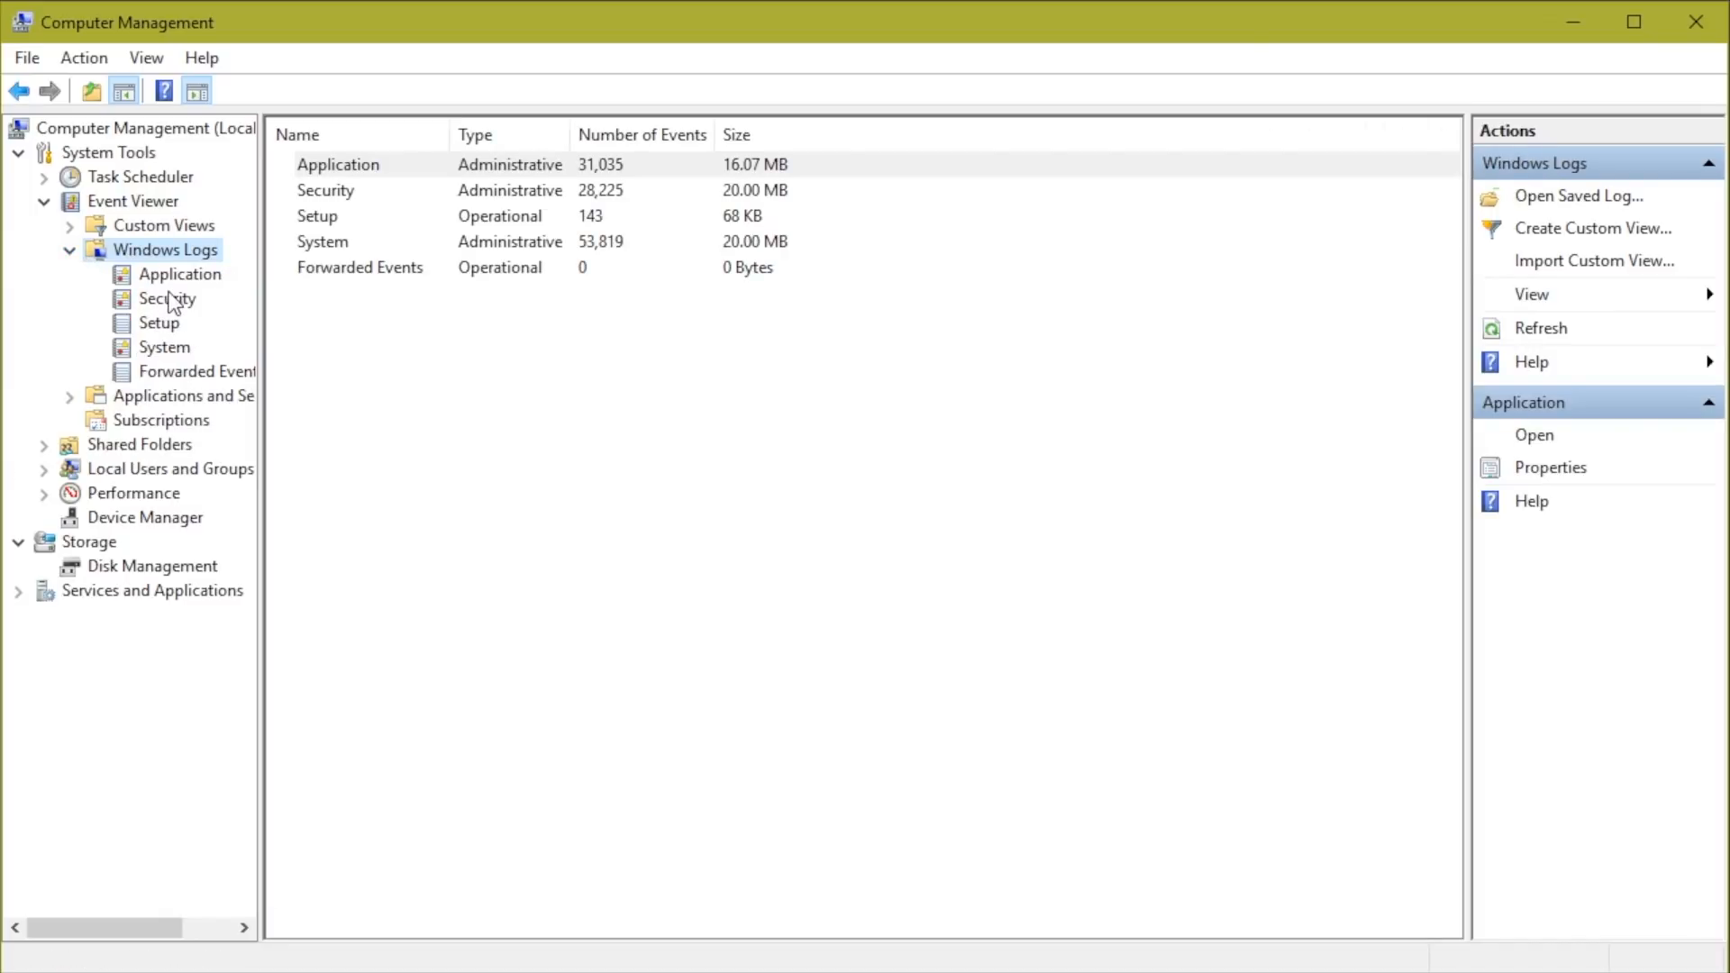
{"action": "left_click", "coordinate": [182, 273]}
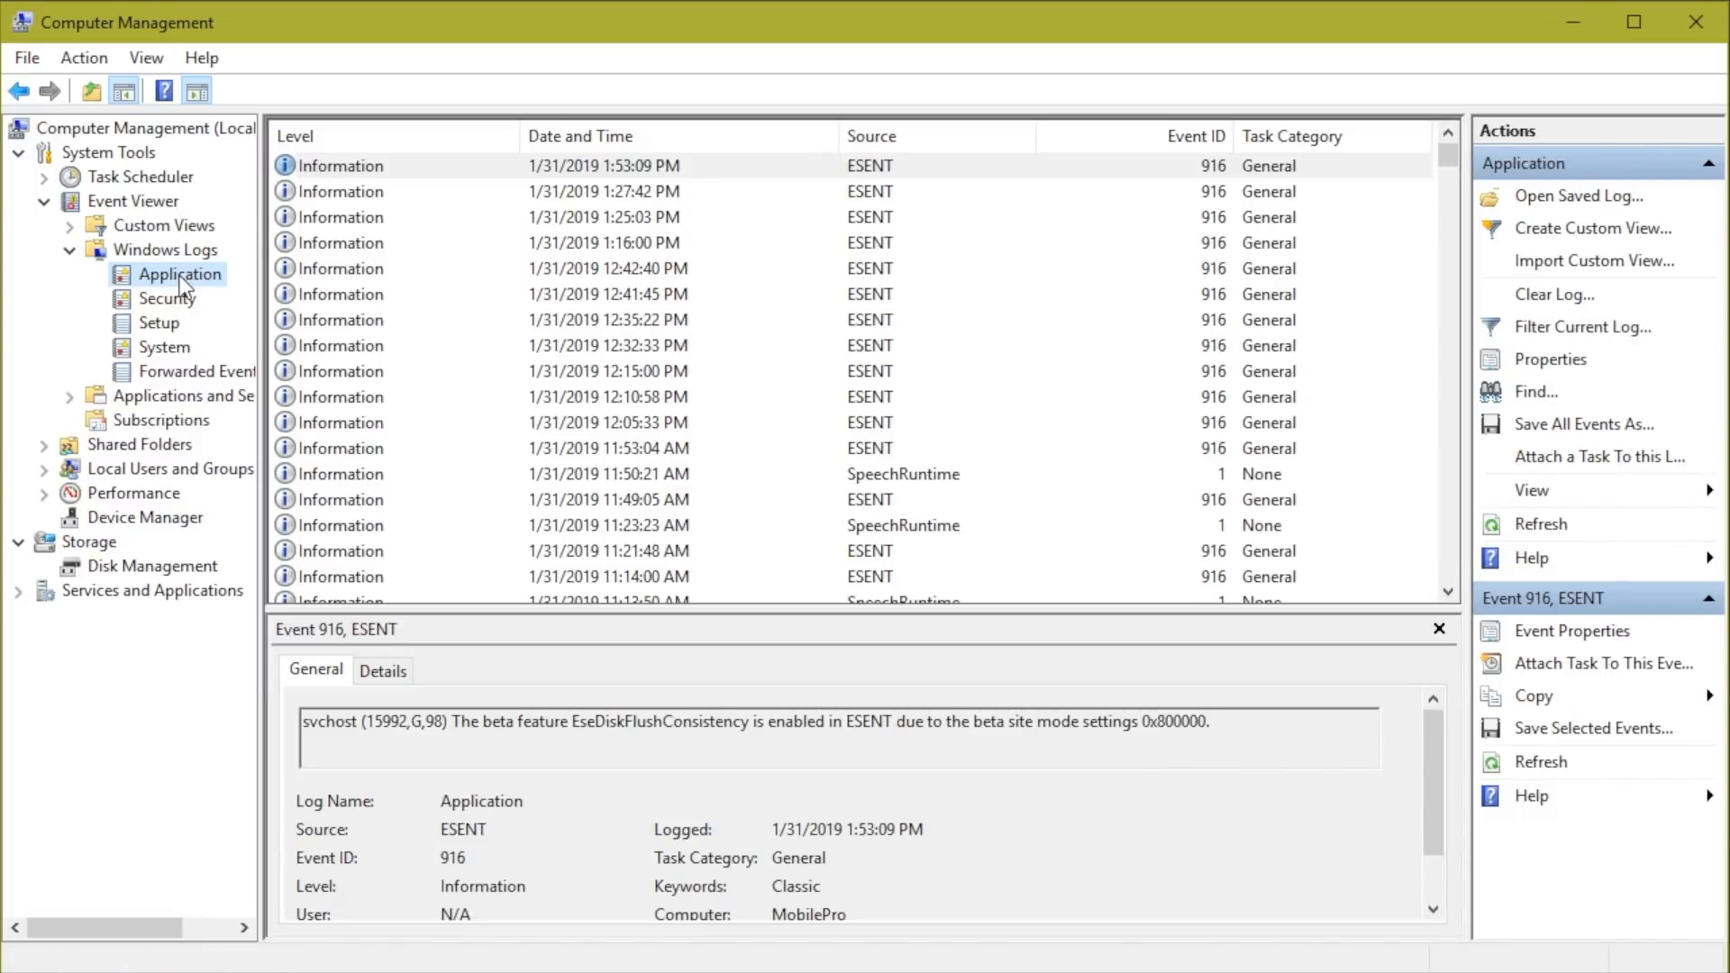
{"action": "left_click", "coordinate": [167, 298]}
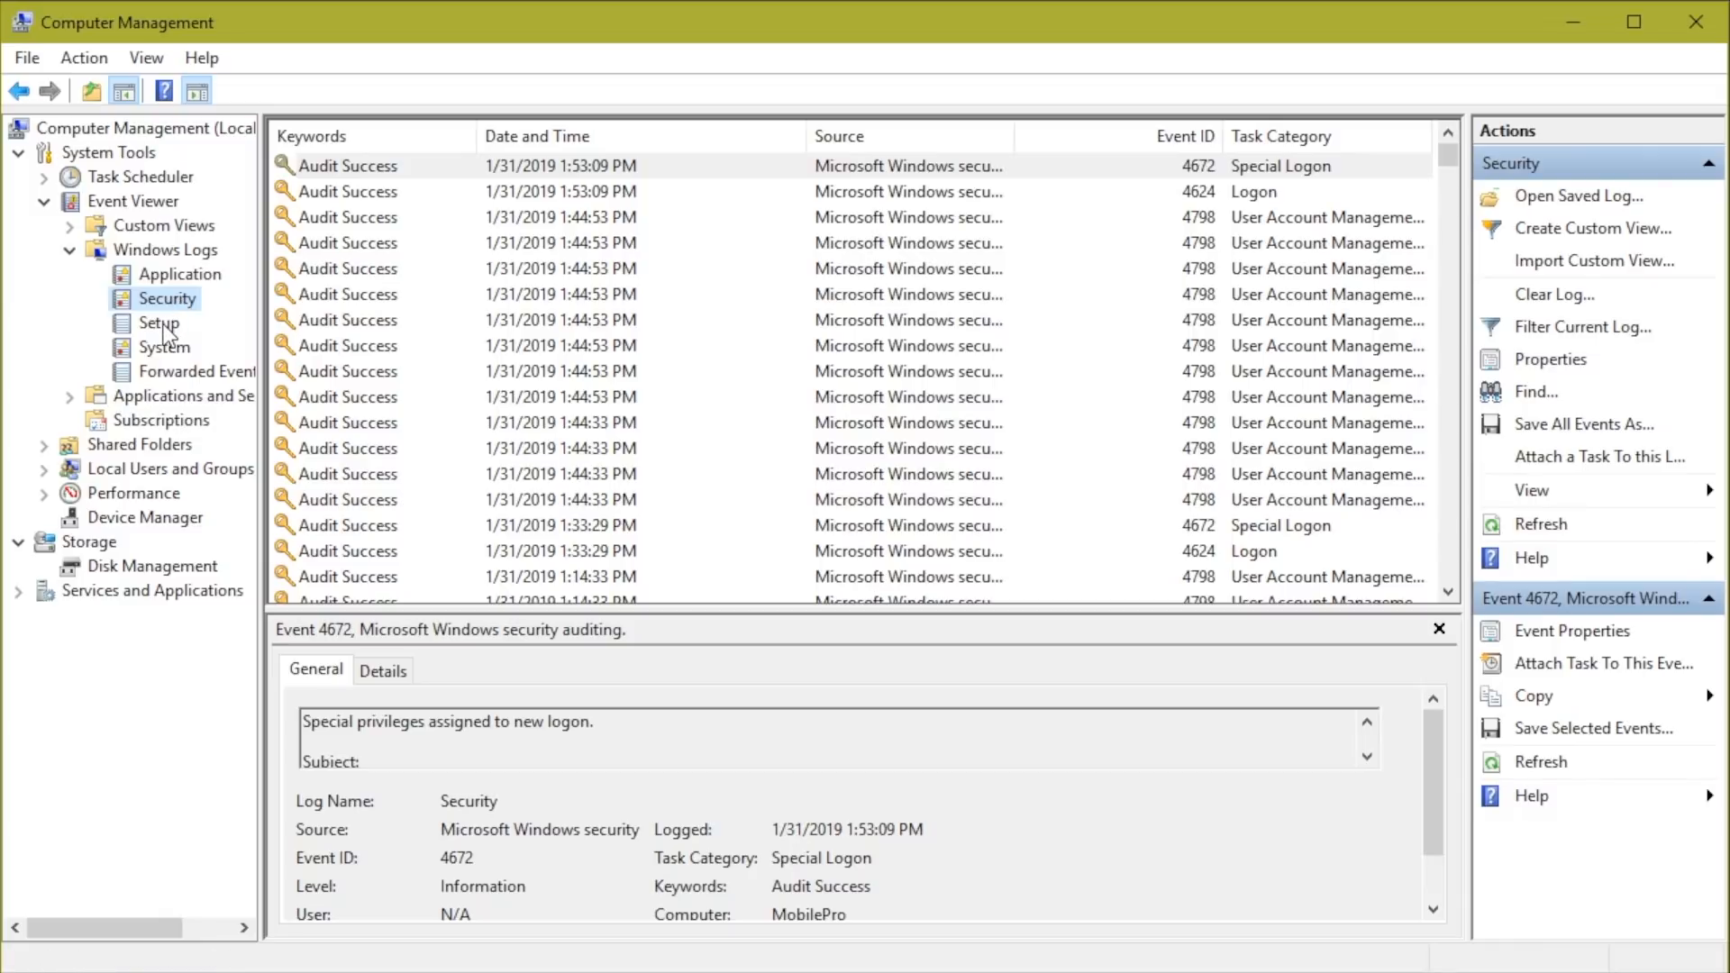
{"action": "left_click", "coordinate": [162, 346]}
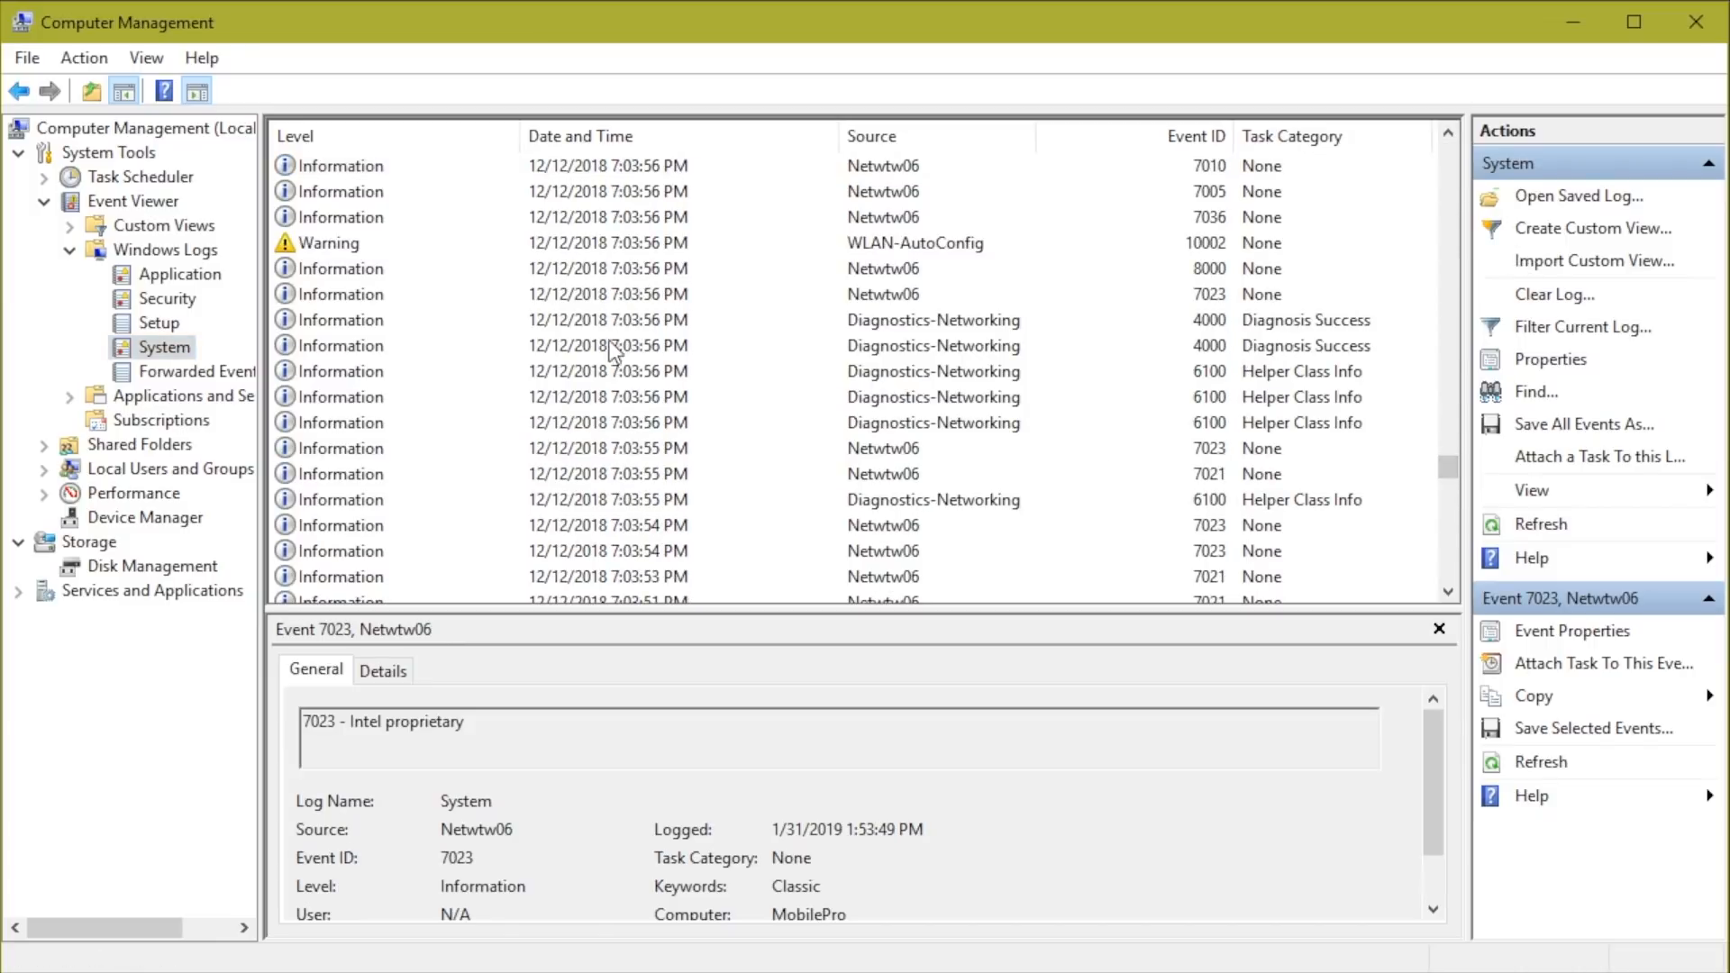
{"action": "mouse_move", "coordinate": [350, 250]}
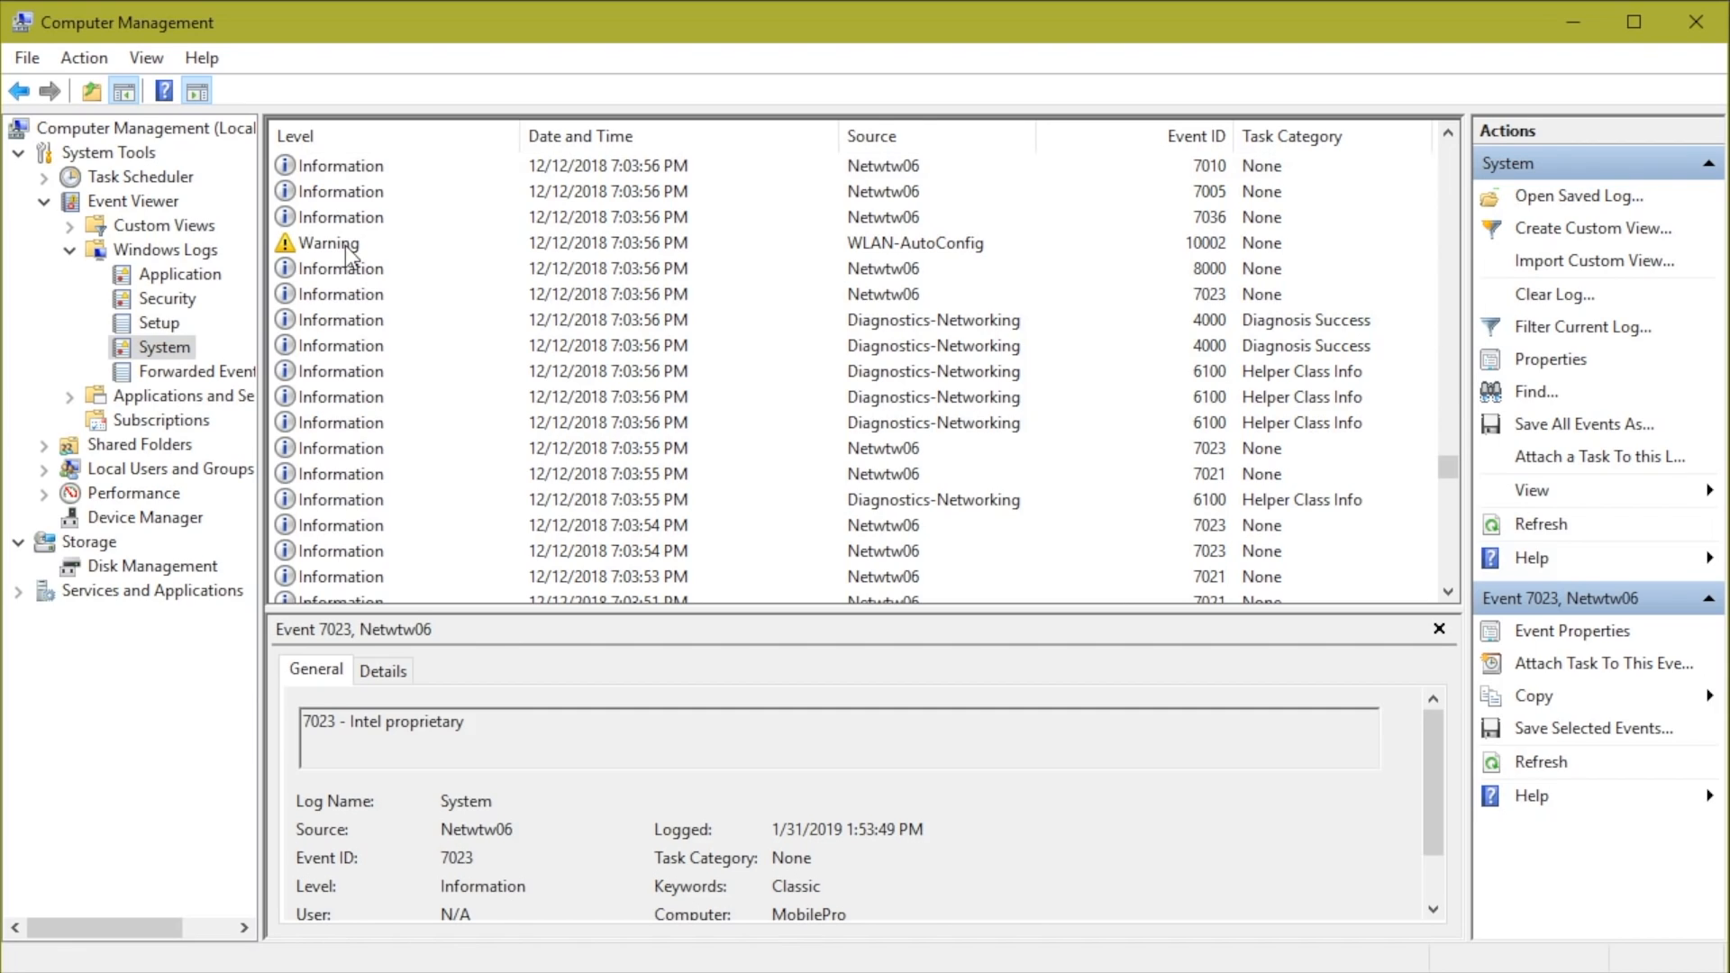